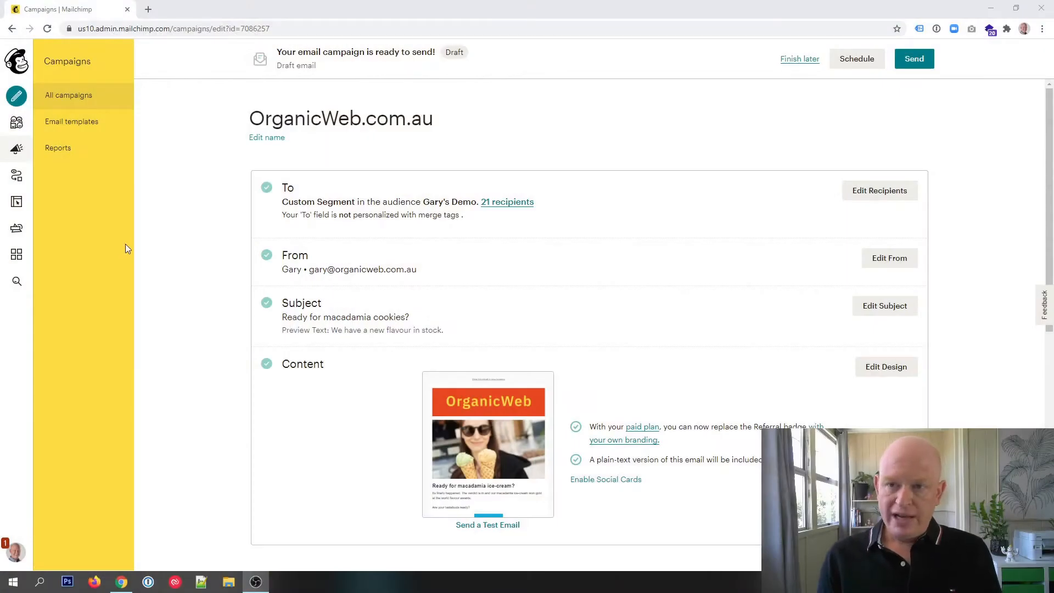
{"action": "mouse_move", "coordinate": [172, 238]}
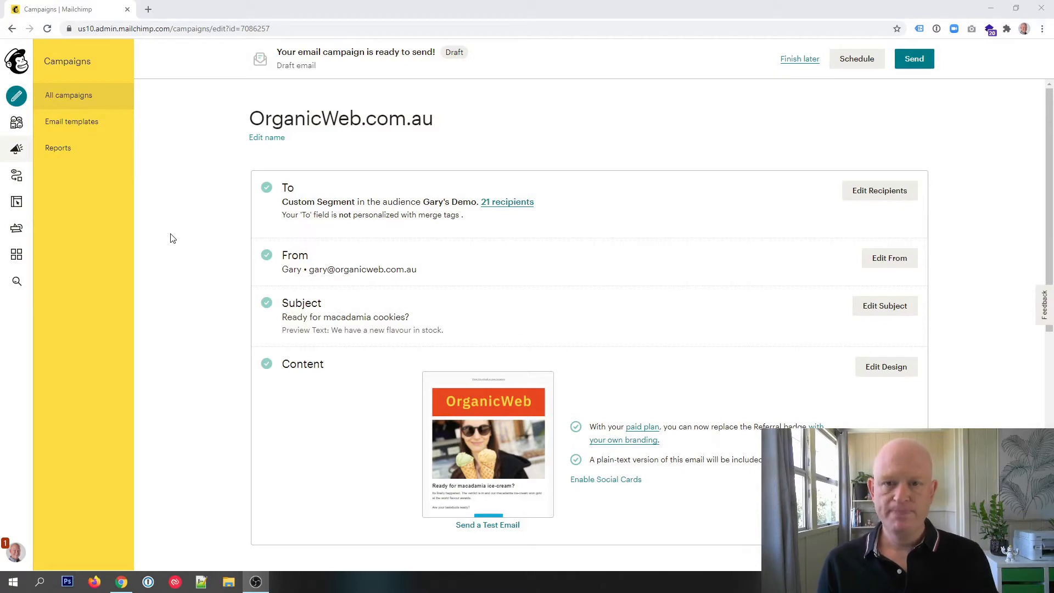
- Open the campaign's email design for editing and scroll down to the footer
{"action": "scroll", "scroll_direction": "down", "scroll_amount": 3}
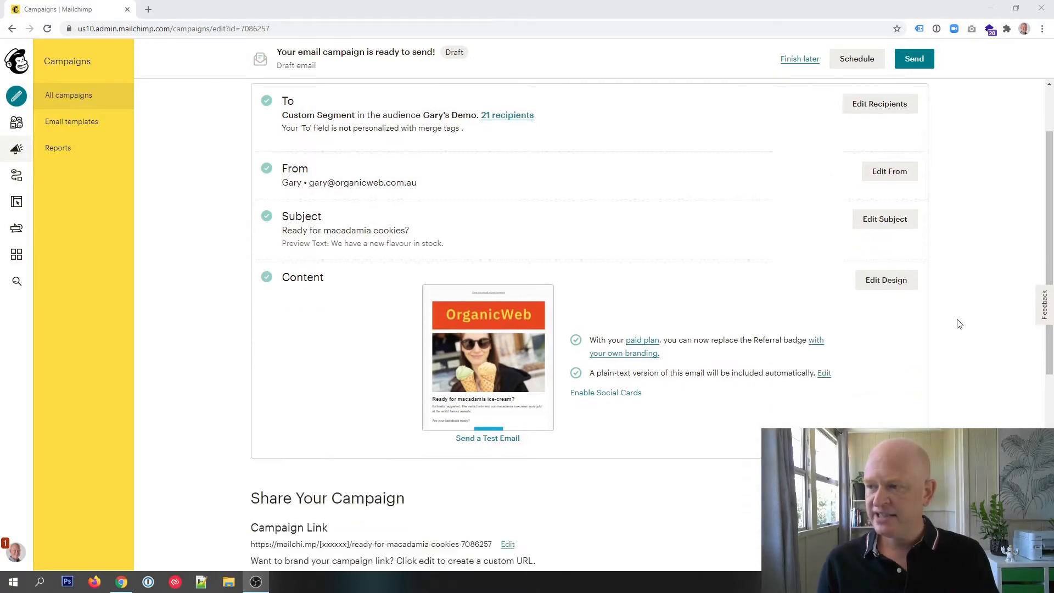
{"action": "scroll", "scroll_direction": "down", "scroll_amount": 3}
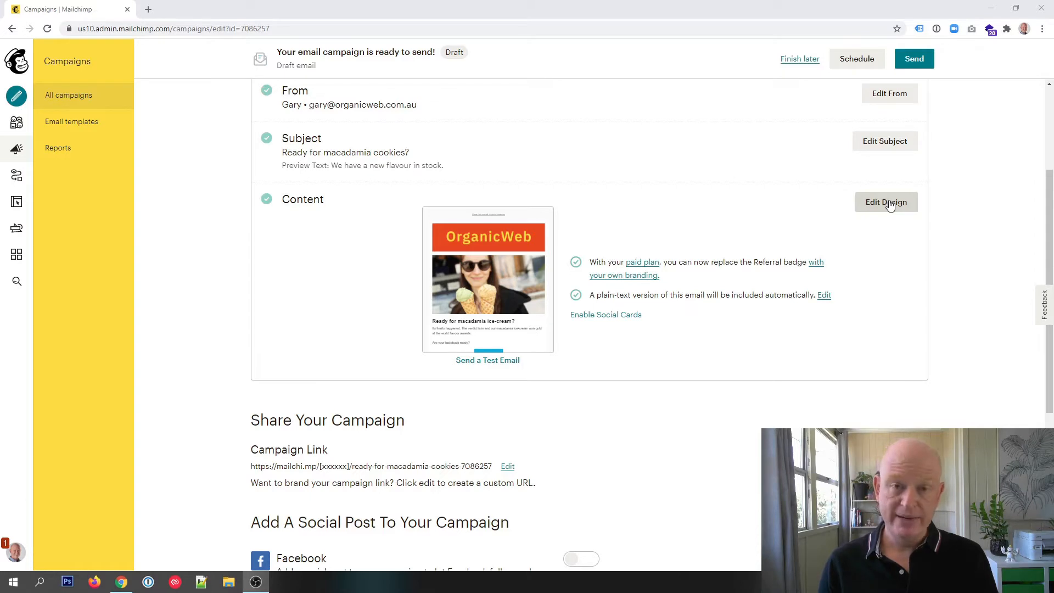
{"action": "left_click", "coordinate": [886, 203]}
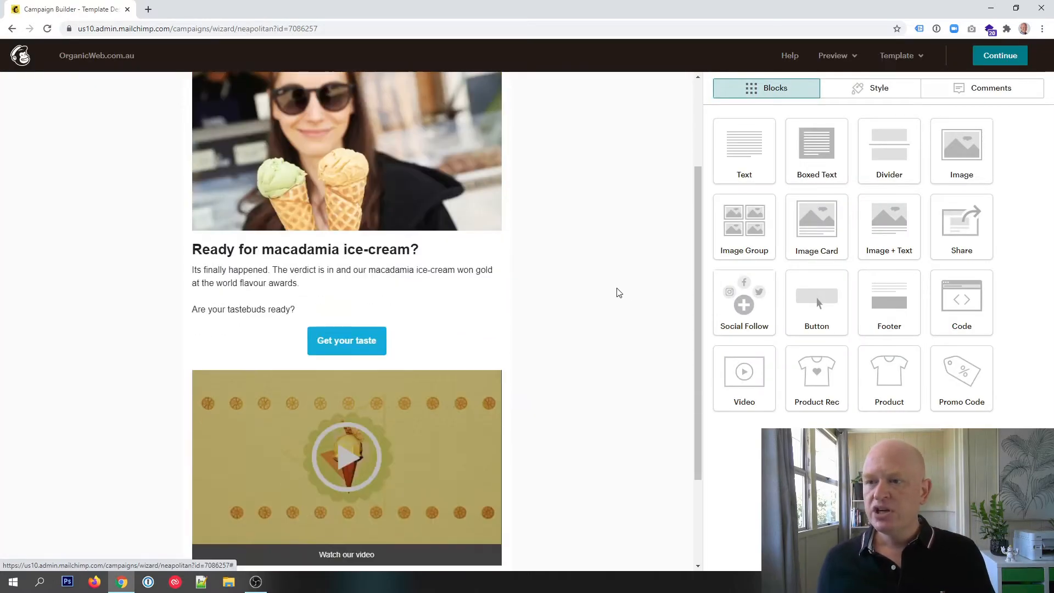
{"action": "scroll", "scroll_direction": "down", "scroll_amount": 3}
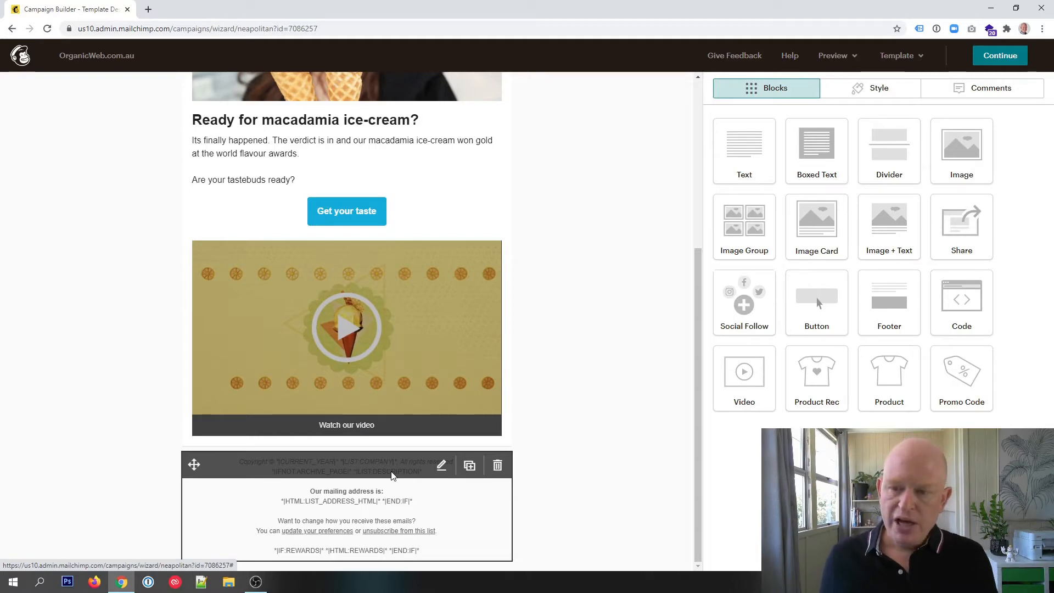
- Highlight the footer's 'update your preferences' link text, then return to the dashboard
{"action": "left_click", "coordinate": [440, 465]}
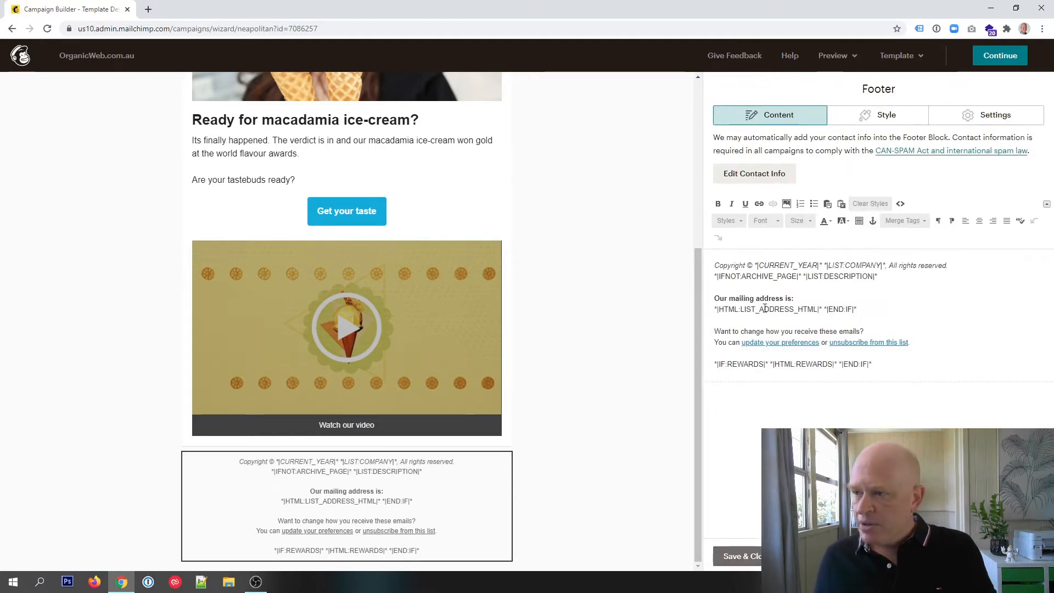
{"action": "left_click_drag", "start_coordinate": [820, 342], "coordinate": [909, 342]}
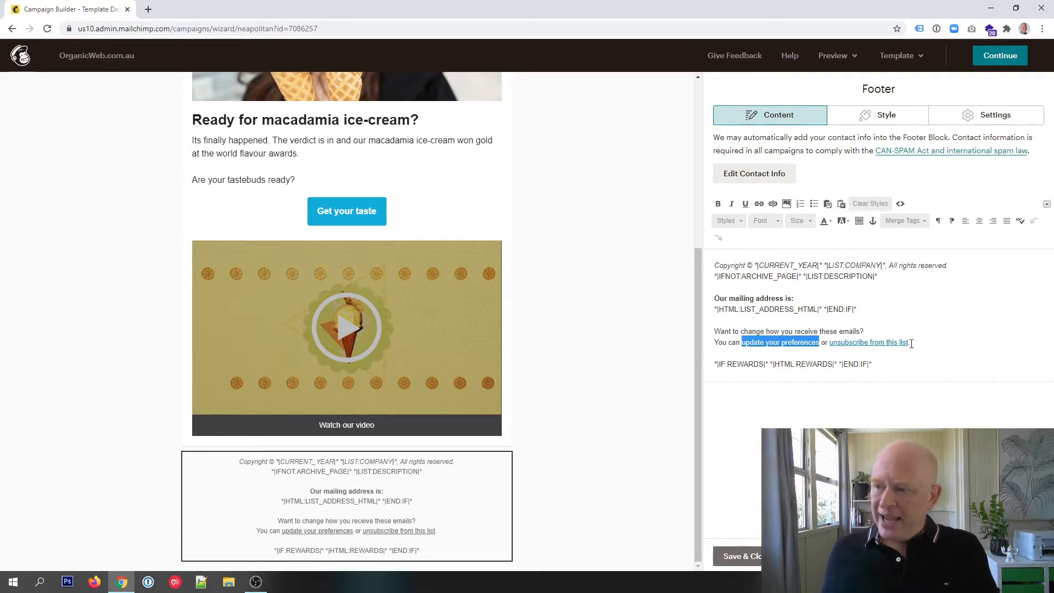
{"action": "left_click", "coordinate": [903, 342]}
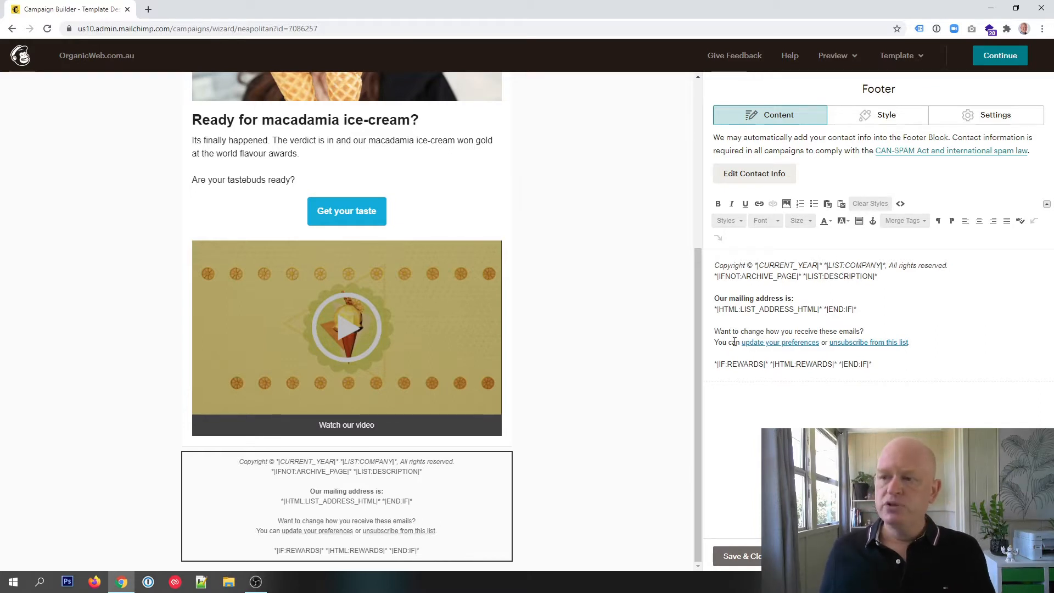
{"action": "left_click_drag", "start_coordinate": [714, 342], "coordinate": [820, 342]}
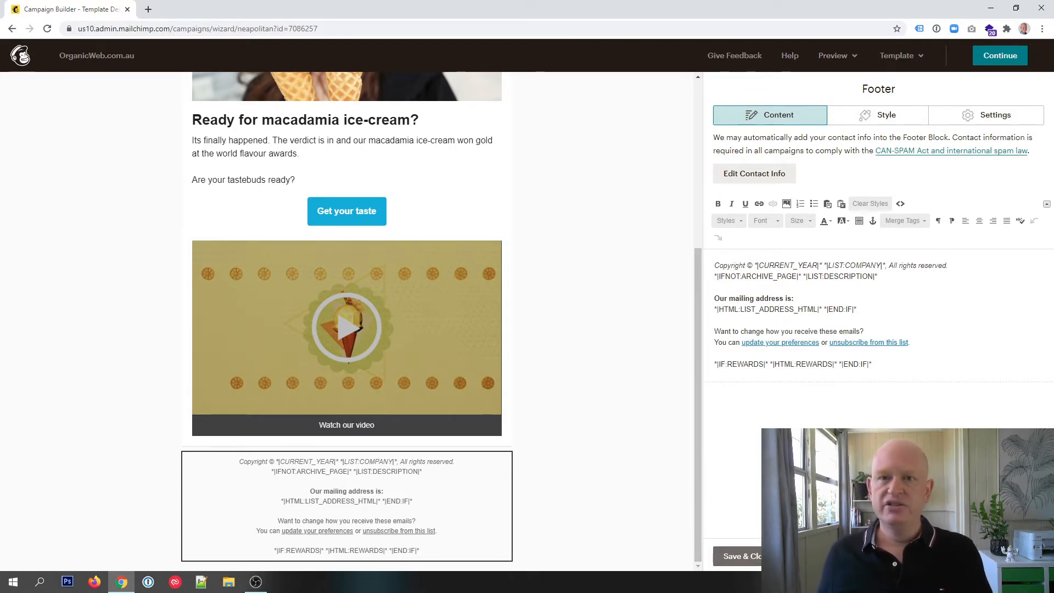
{"action": "left_click", "coordinate": [21, 55]}
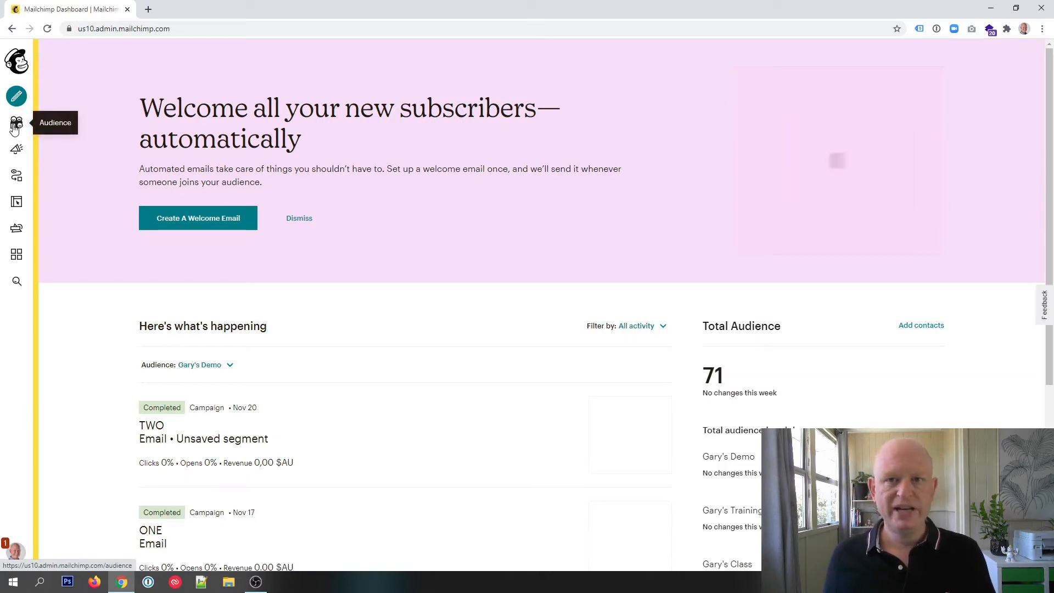
- Go to the Gary's Demo audience's Preferences center page and start a new build
{"action": "left_click", "coordinate": [16, 123]}
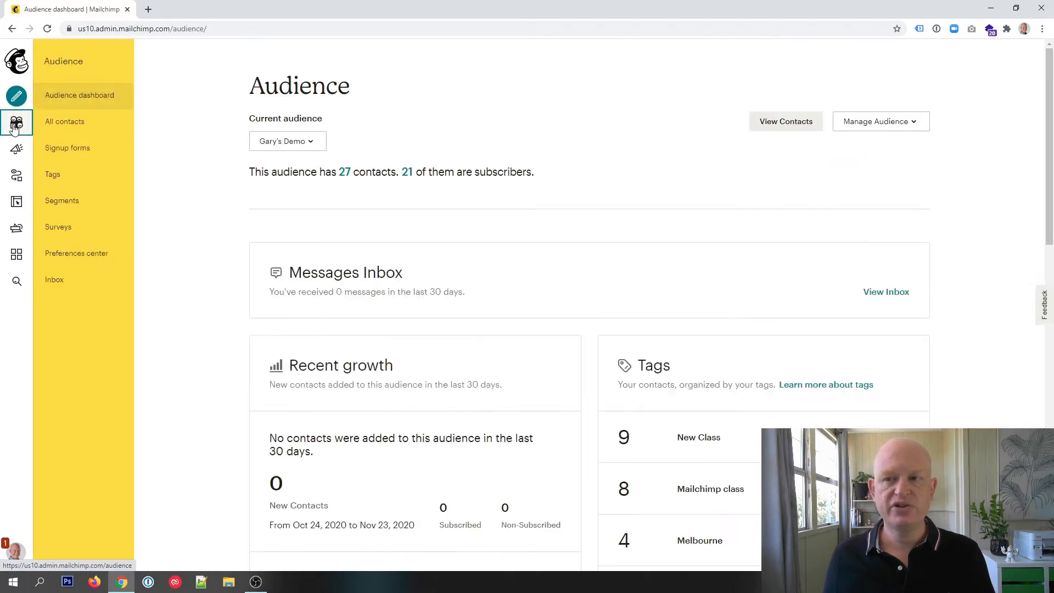
{"action": "mouse_move", "coordinate": [77, 252]}
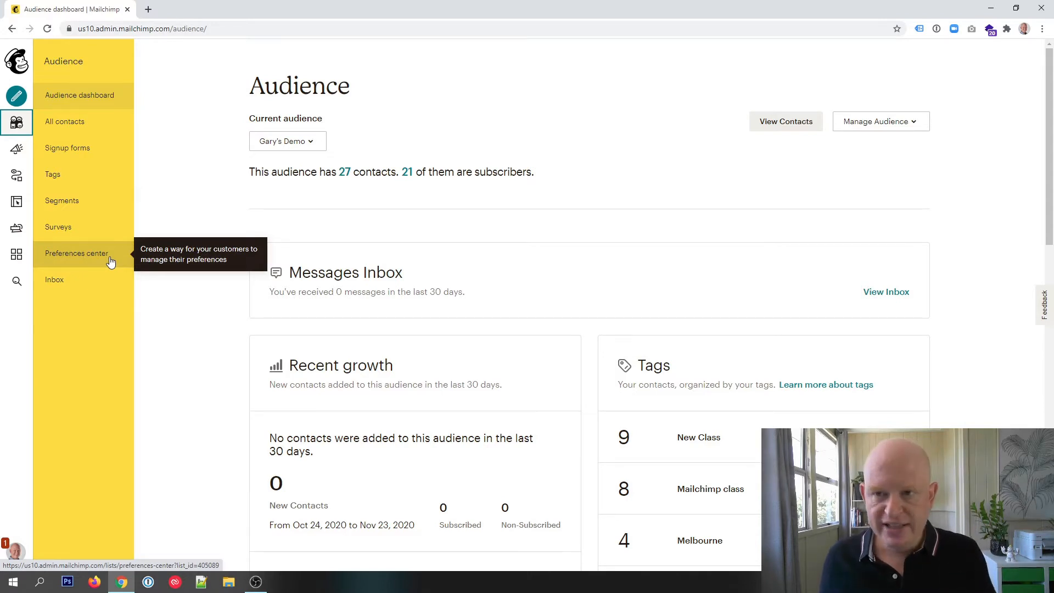
{"action": "left_click", "coordinate": [76, 252]}
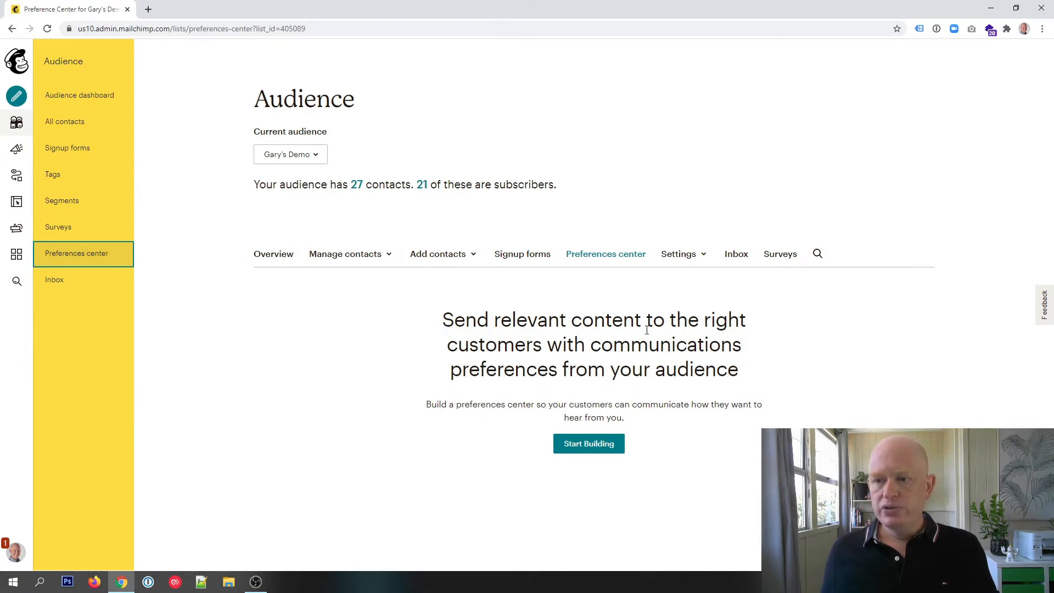
{"action": "mouse_move", "coordinate": [587, 443]}
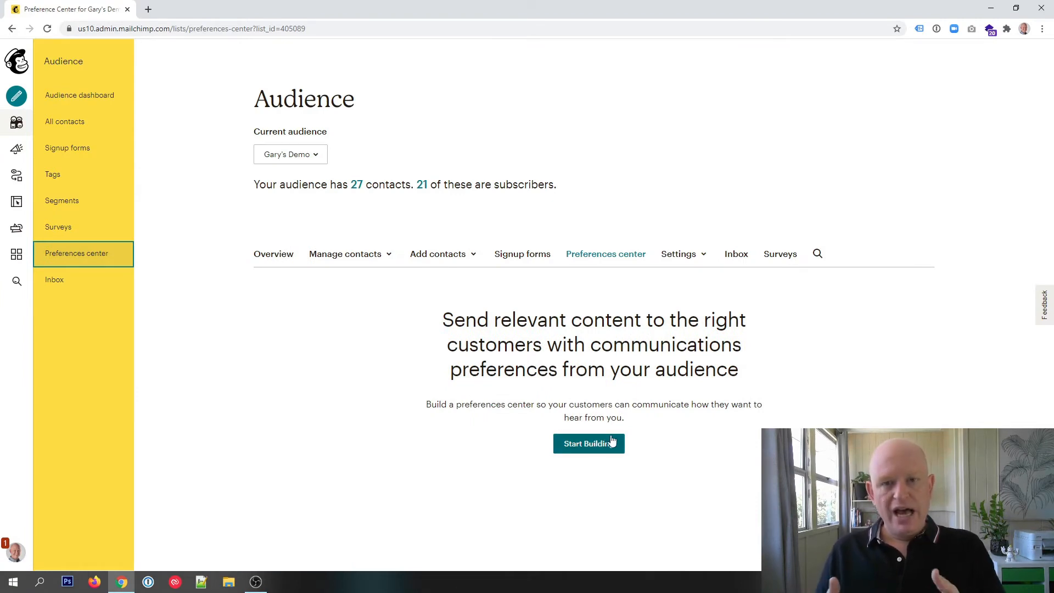
{"action": "left_click", "coordinate": [587, 443]}
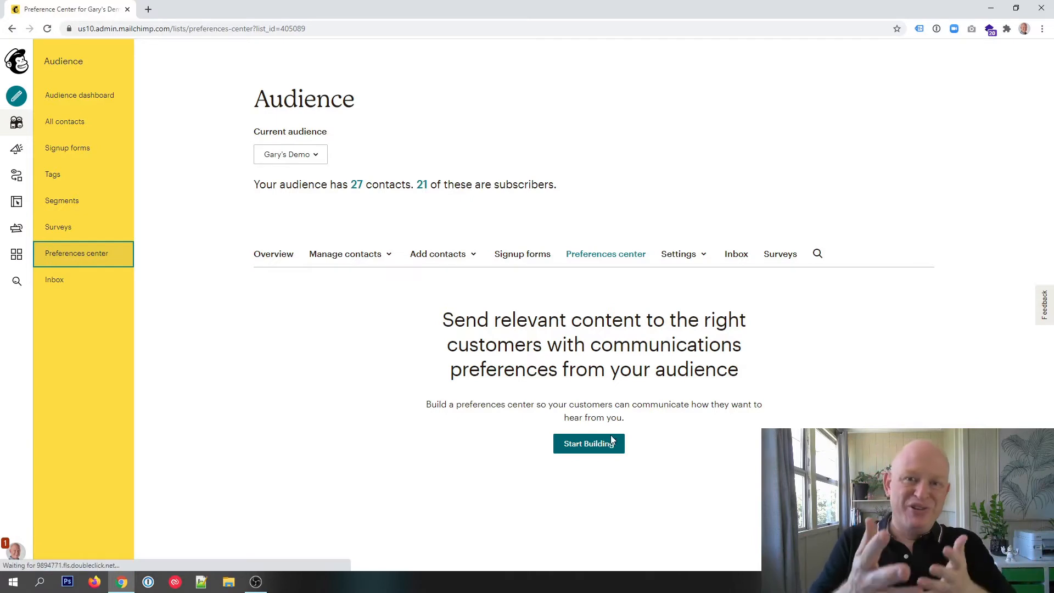
{"action": "mouse_move", "coordinate": [610, 443]}
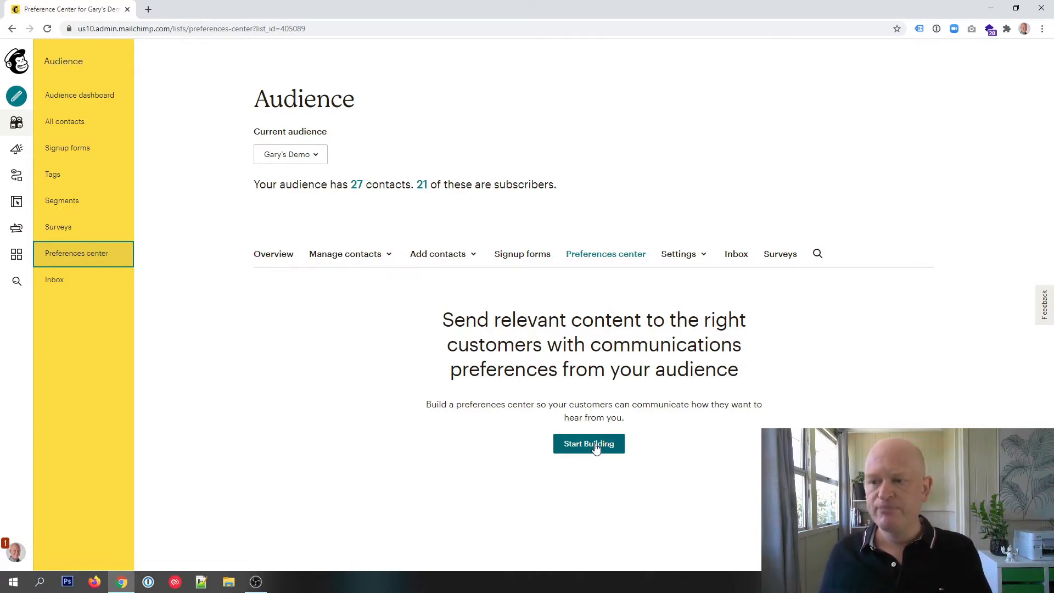
- Start the preferences center build, keeping the cream colour set and changing the font
{"action": "left_click", "coordinate": [588, 443]}
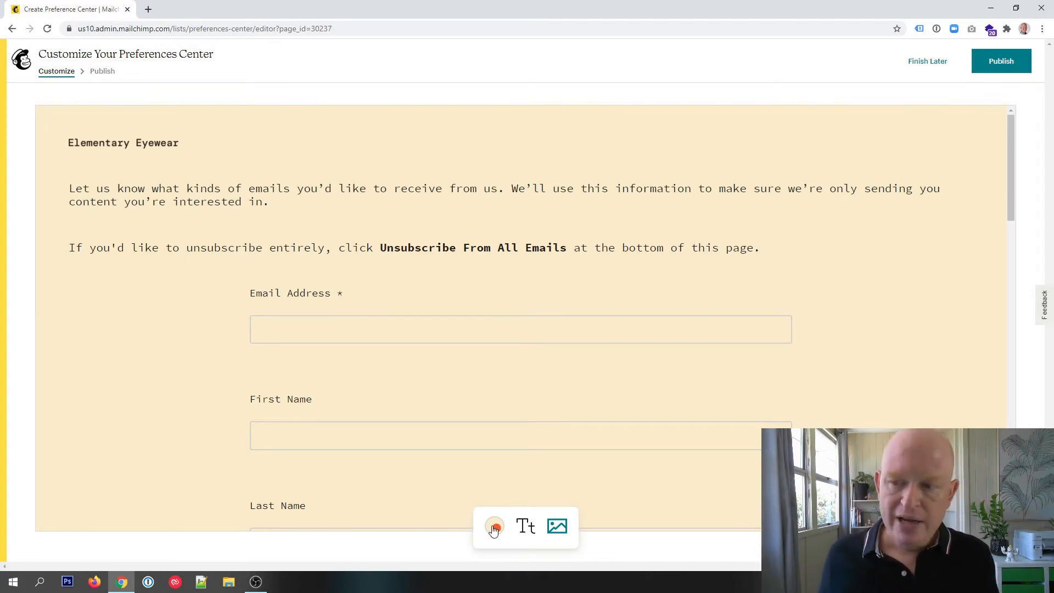
{"action": "left_click", "coordinate": [494, 527]}
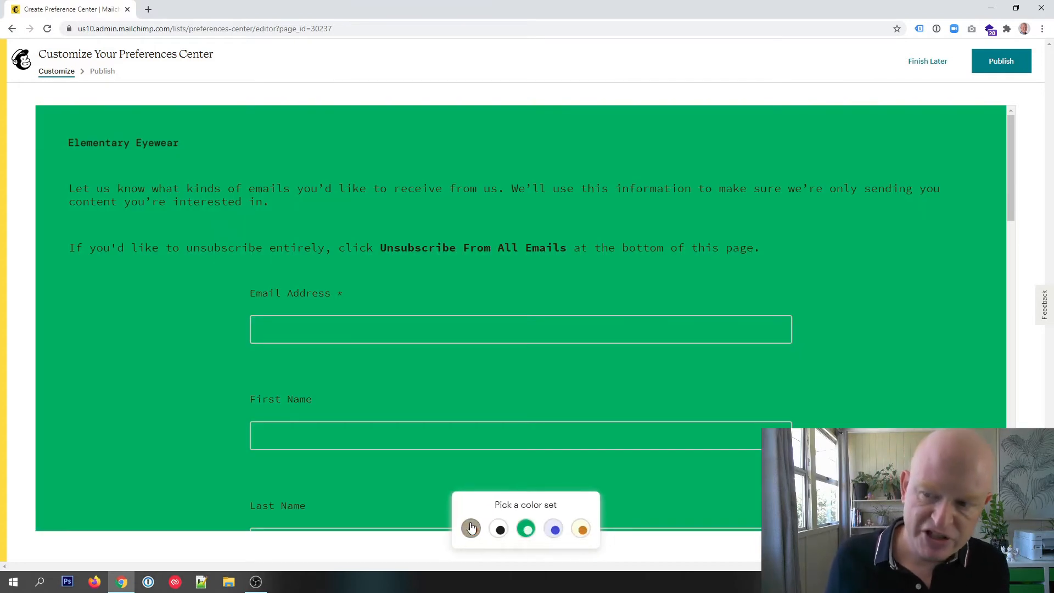
{"action": "left_click", "coordinate": [580, 529]}
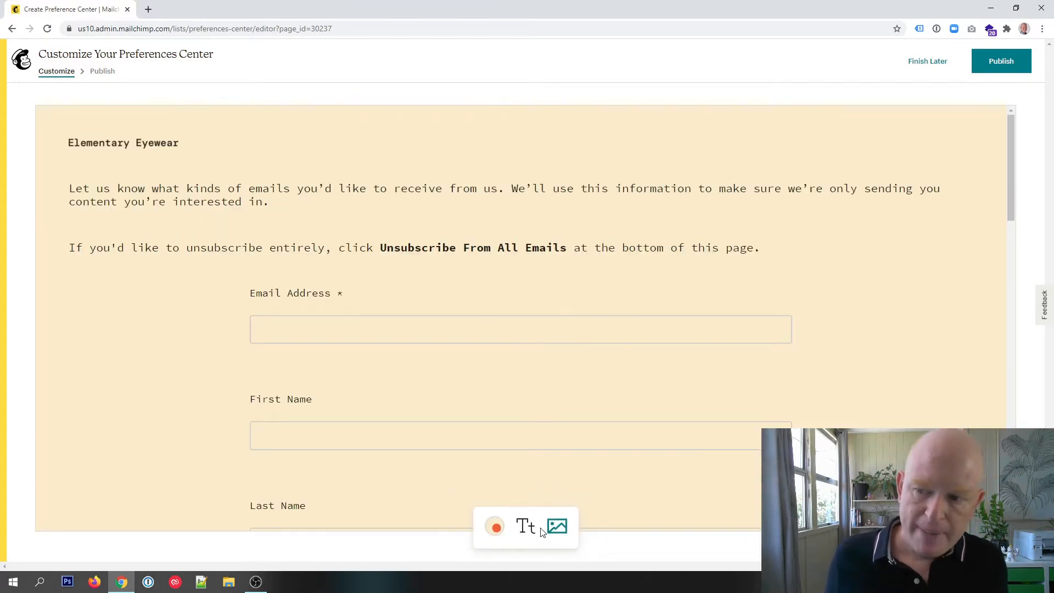
{"action": "left_click", "coordinate": [525, 526]}
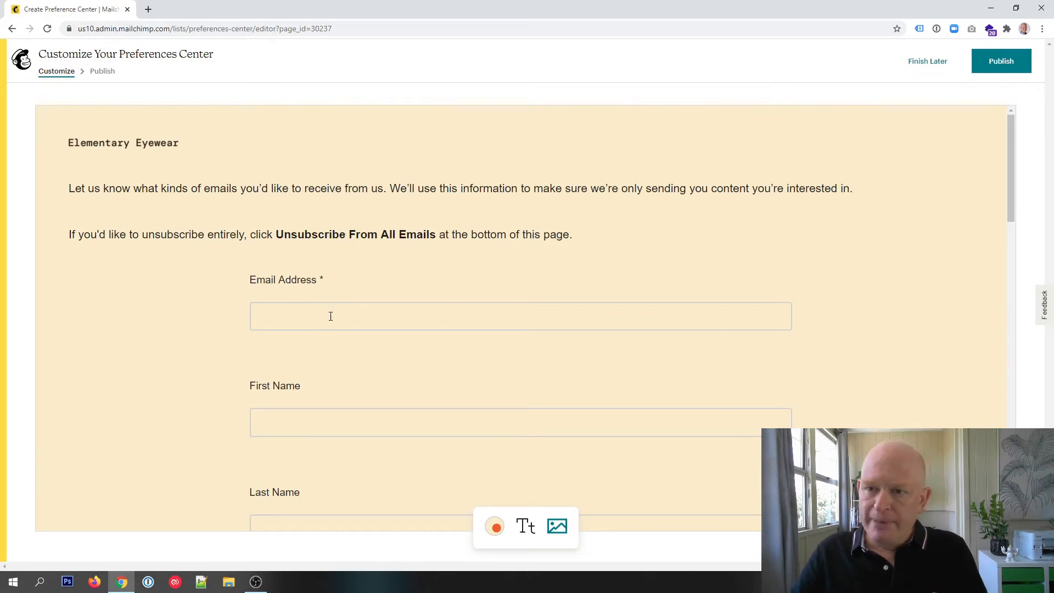
- Review the Elementary Eyewear form fields and save the draft with Finish Later
{"action": "scroll", "scroll_direction": "down", "scroll_amount": 3}
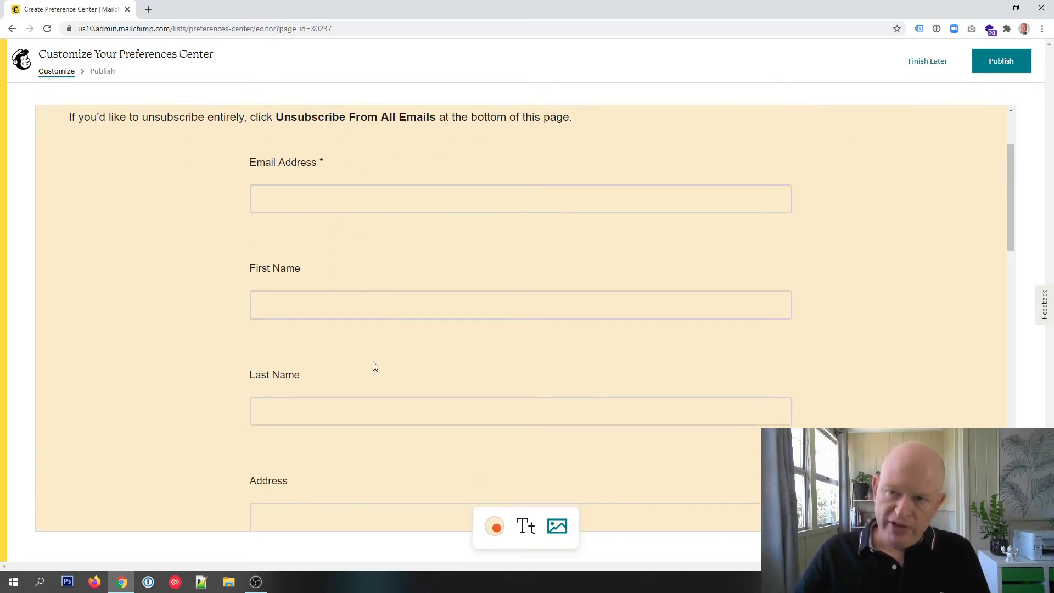
{"action": "scroll", "scroll_direction": "down", "scroll_amount": 3}
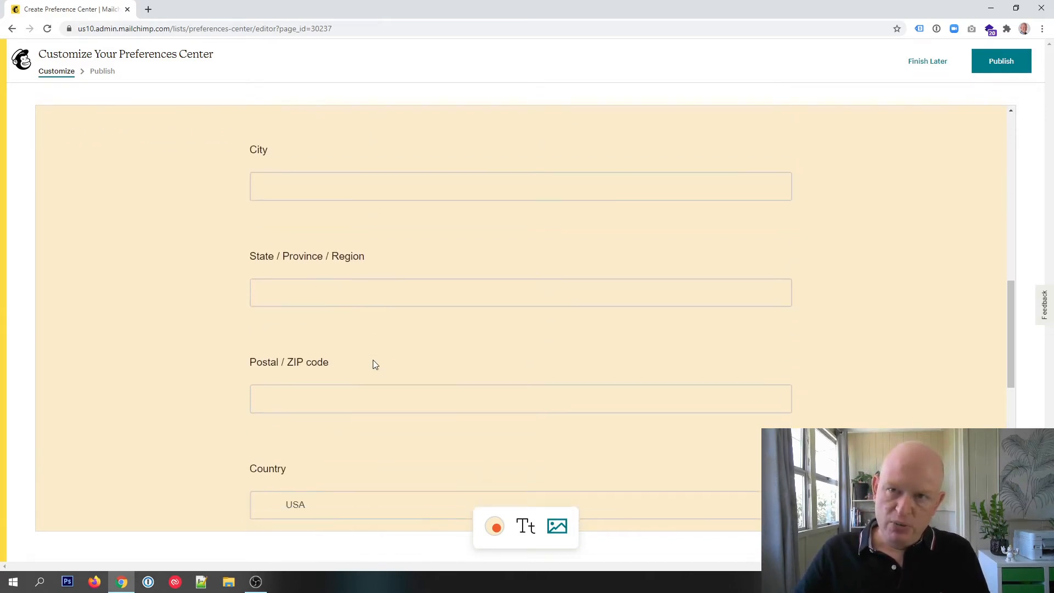
{"action": "scroll", "scroll_direction": "down", "scroll_amount": 3}
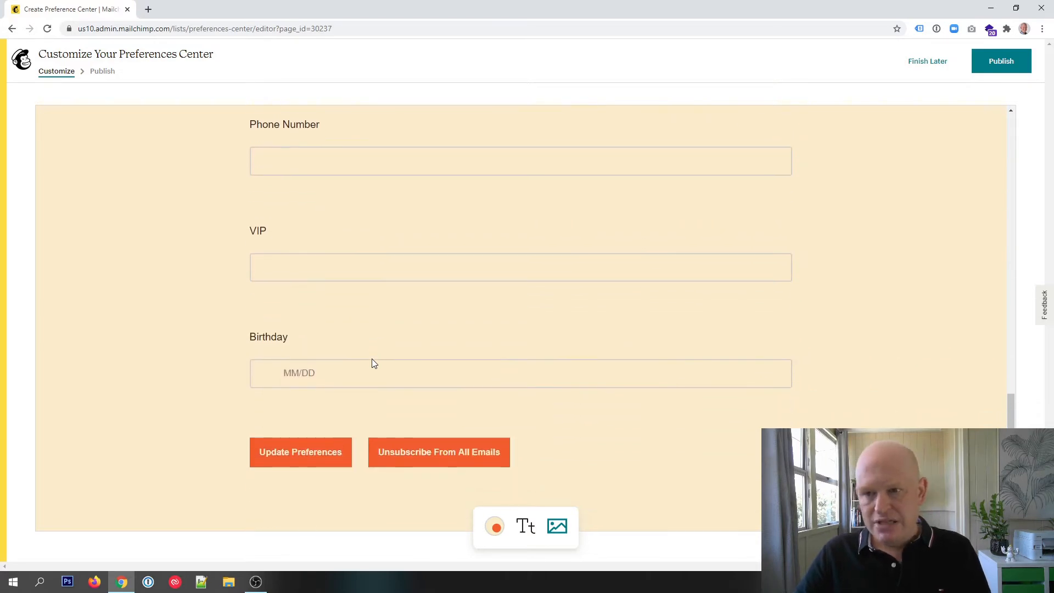
{"action": "scroll", "scroll_direction": "down", "scroll_amount": 3}
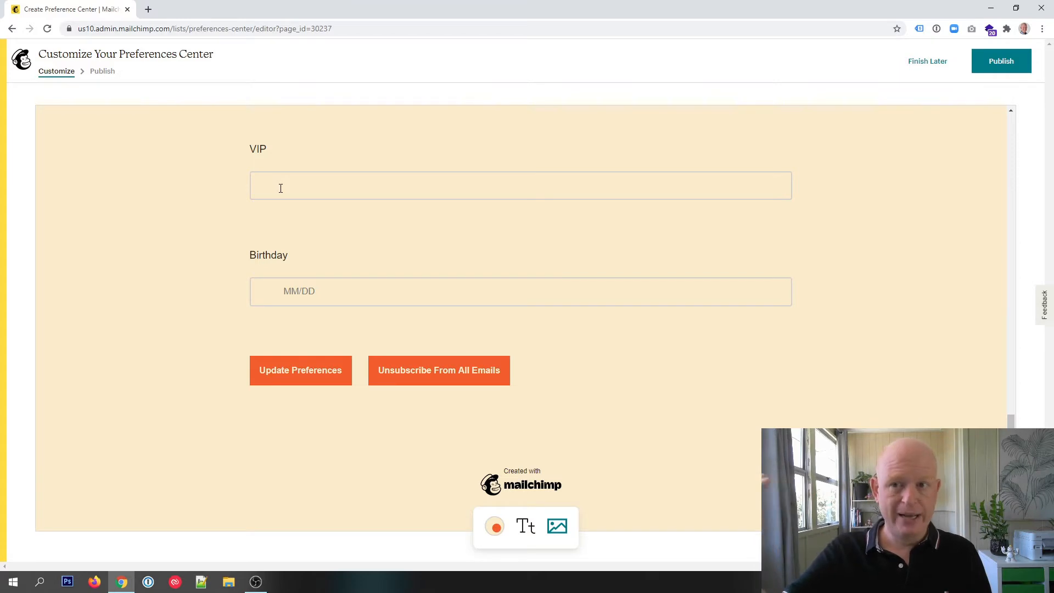
{"action": "mouse_move", "coordinate": [427, 311]}
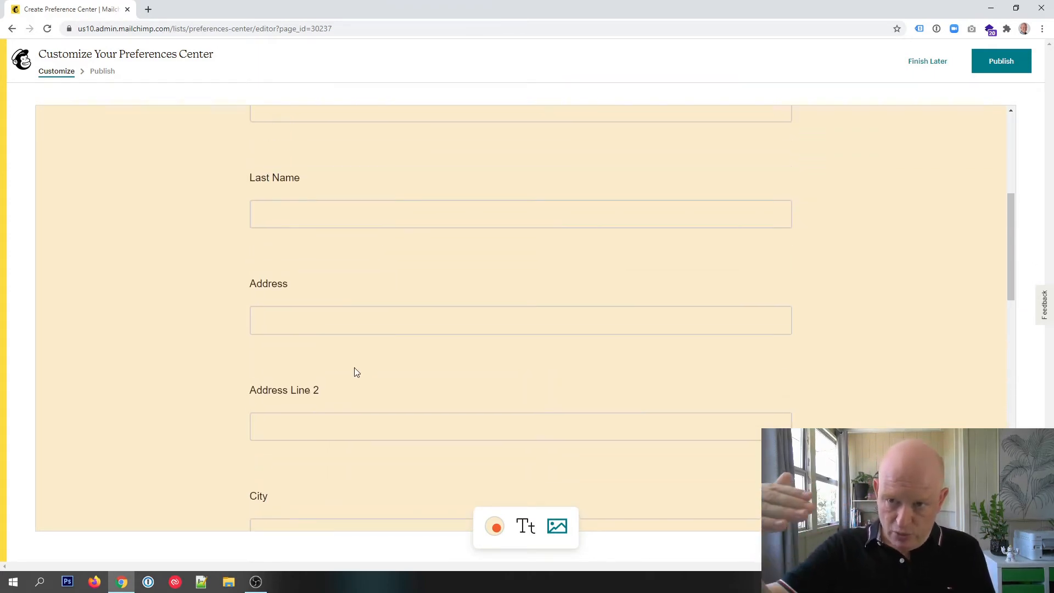
{"action": "scroll", "scroll_direction": "up", "scroll_amount": 3}
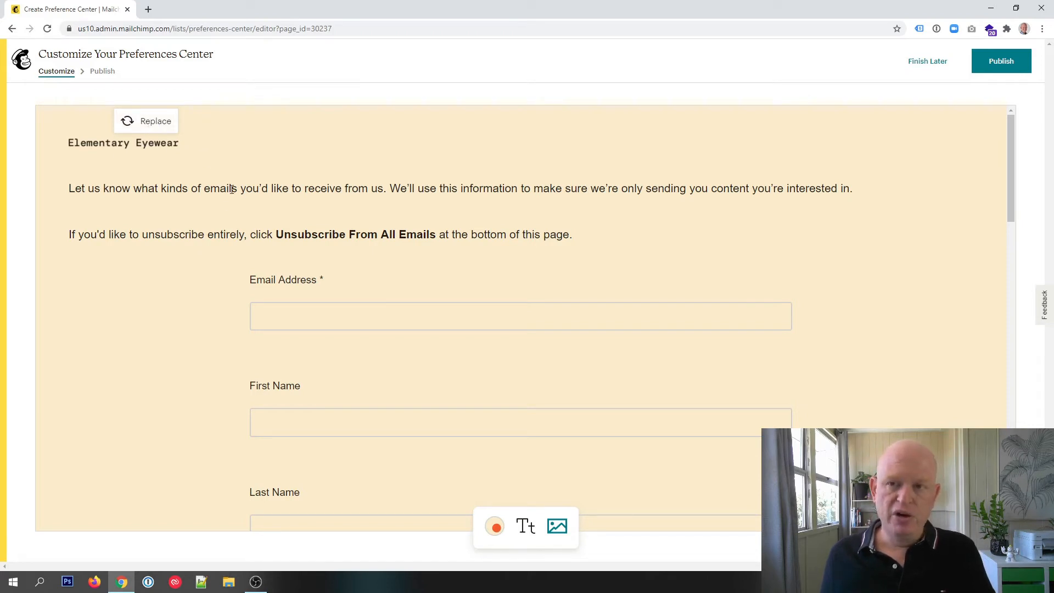
{"action": "left_click_drag", "start_coordinate": [169, 189], "coordinate": [302, 188]}
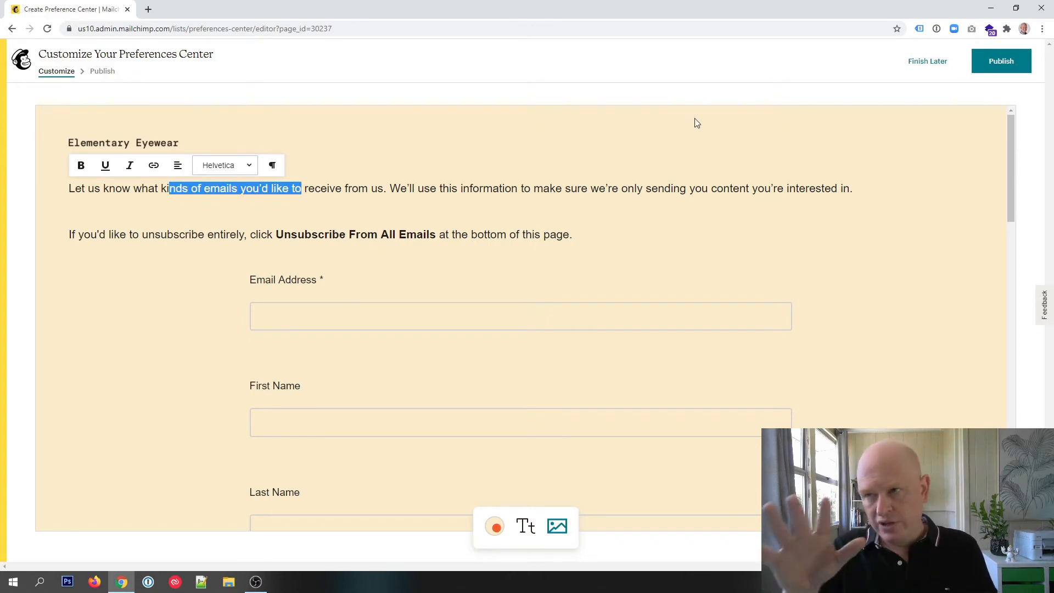
{"action": "left_click", "coordinate": [926, 61]}
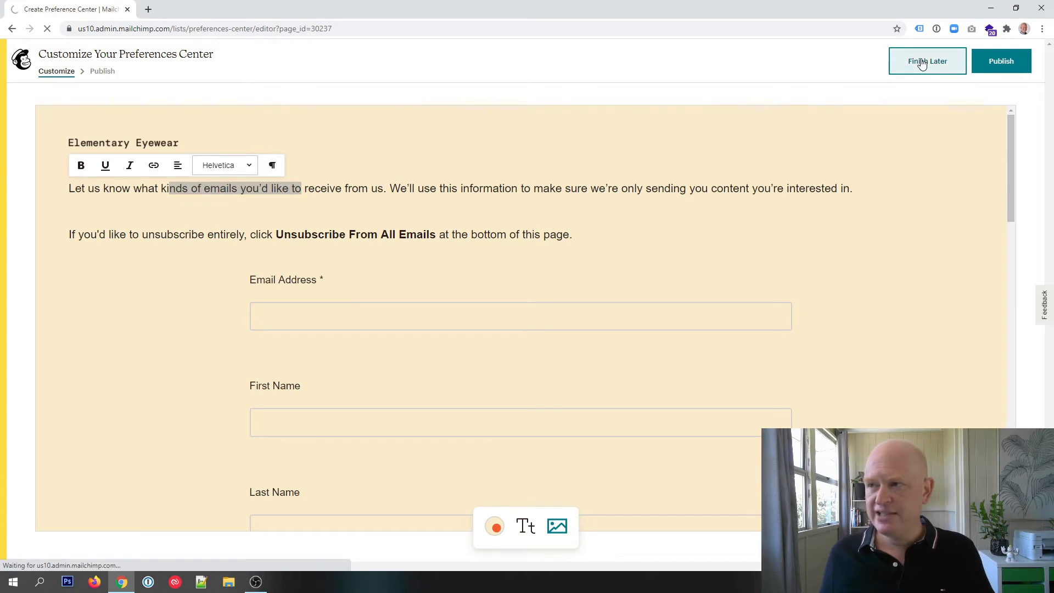
- Show the audience Settings dropdown from the All contacts page
{"action": "left_click", "coordinate": [926, 60]}
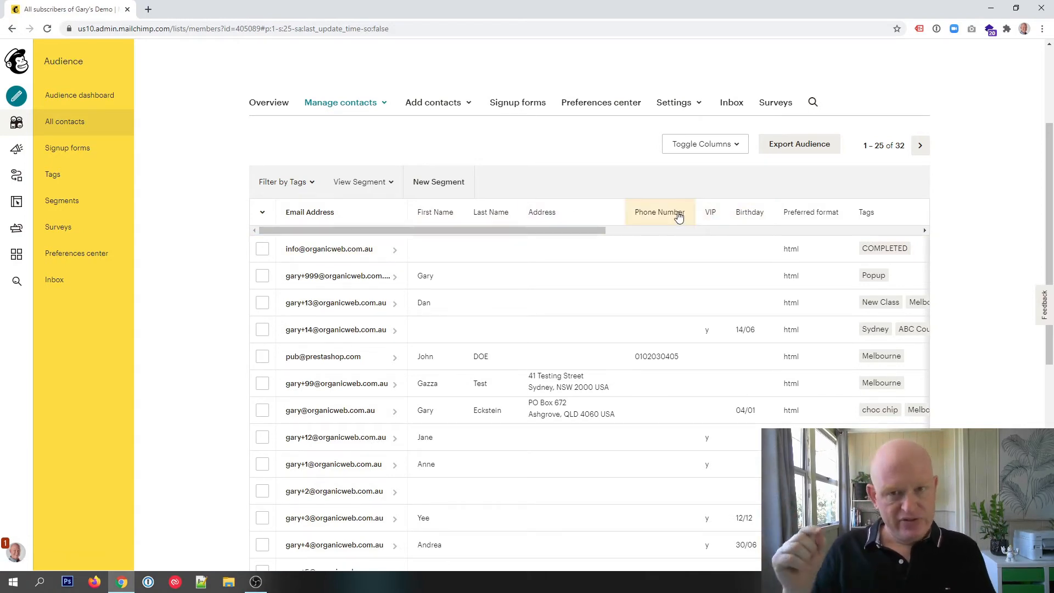
{"action": "mouse_move", "coordinate": [435, 215]}
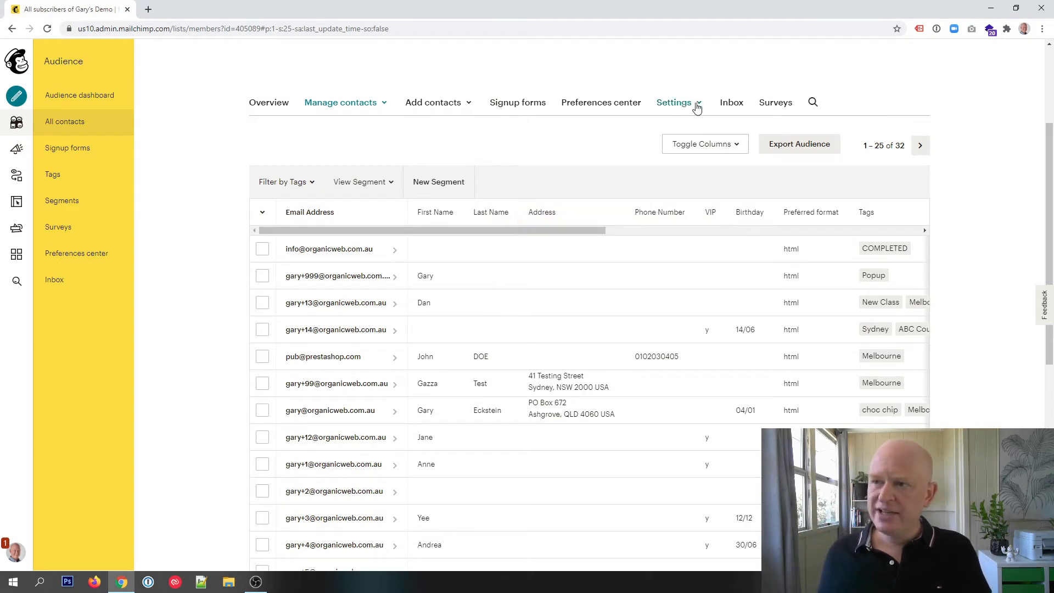
{"action": "left_click", "coordinate": [673, 102]}
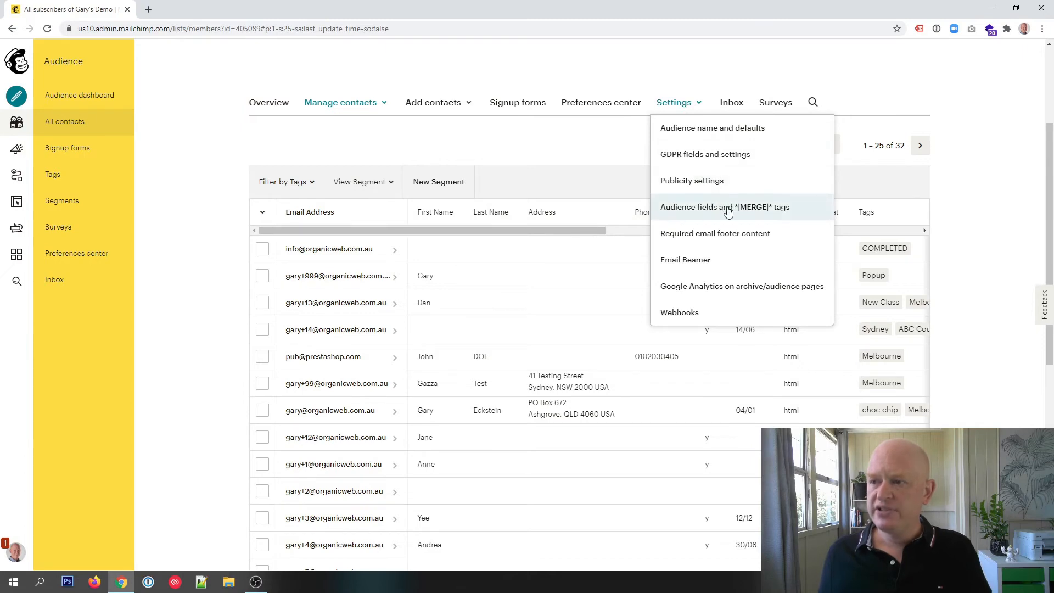
- Hide all audience fields except email and First Name, and save the changes
{"action": "left_click", "coordinate": [723, 206]}
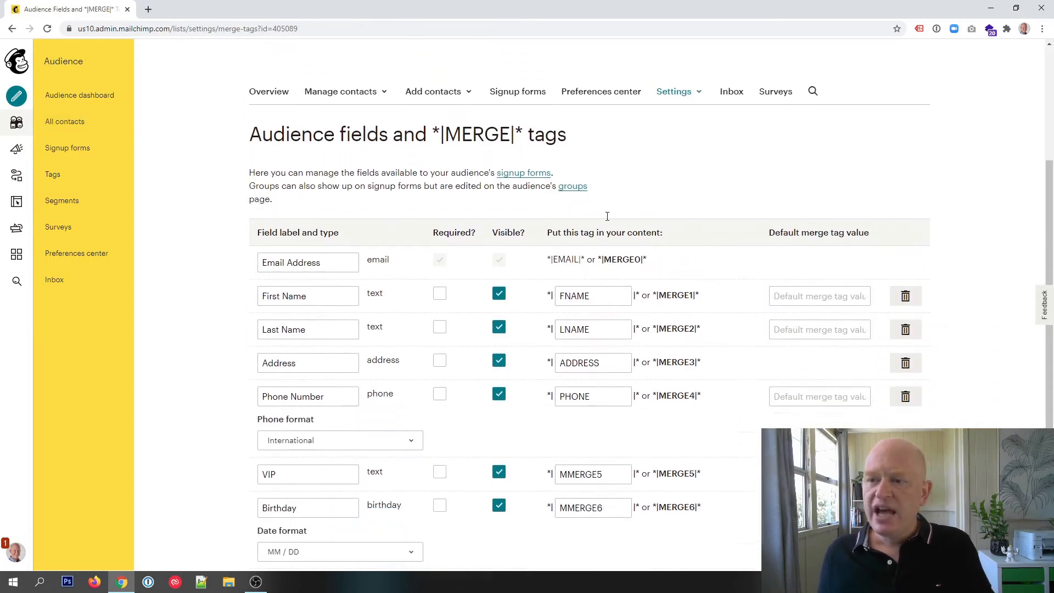
{"action": "scroll", "scroll_direction": "down", "scroll_amount": 3}
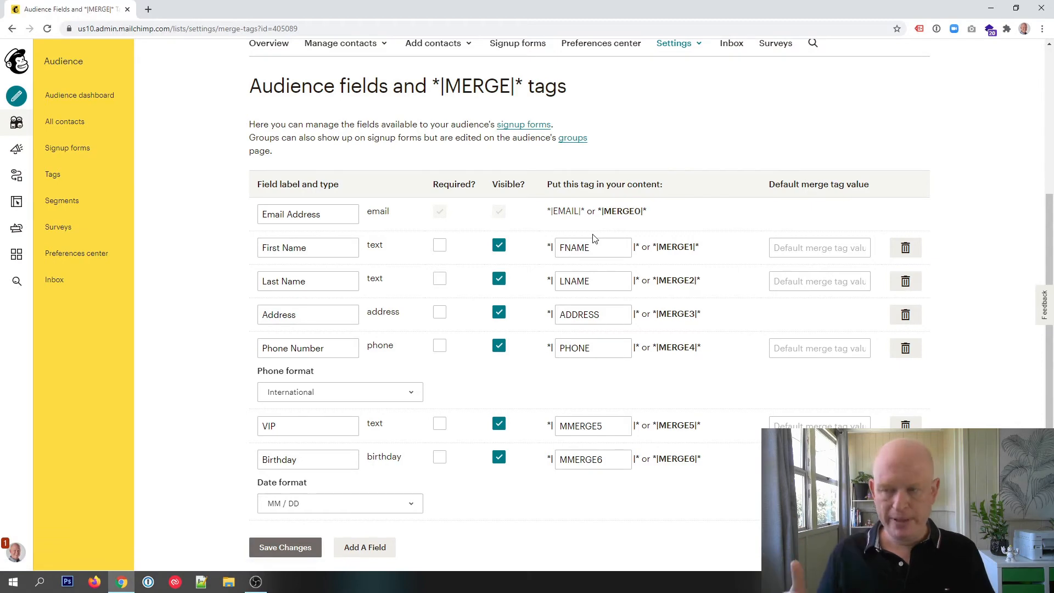
{"action": "left_click", "coordinate": [499, 279]}
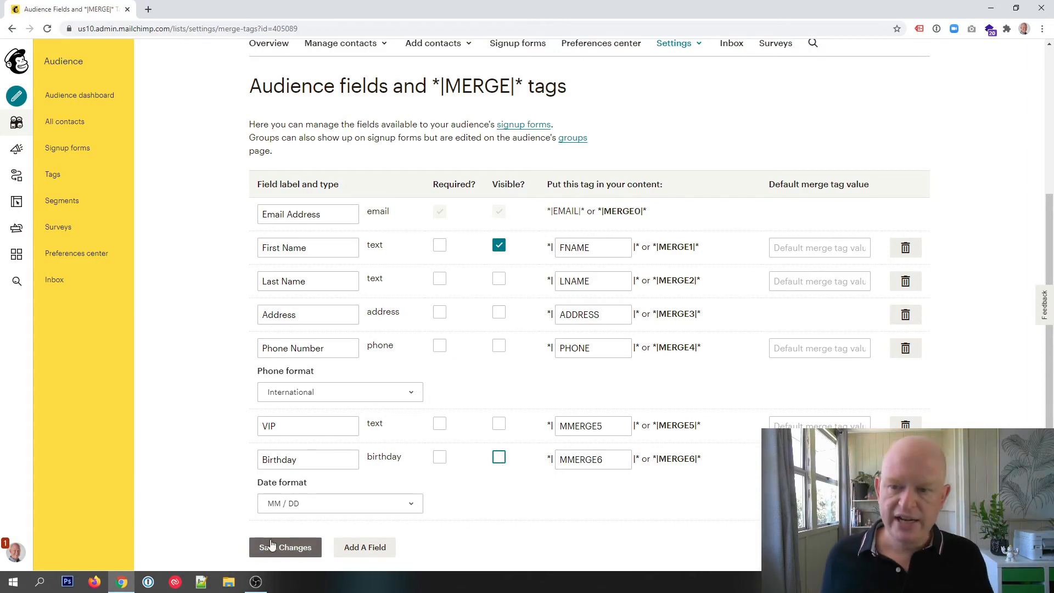
{"action": "left_click", "coordinate": [285, 547]}
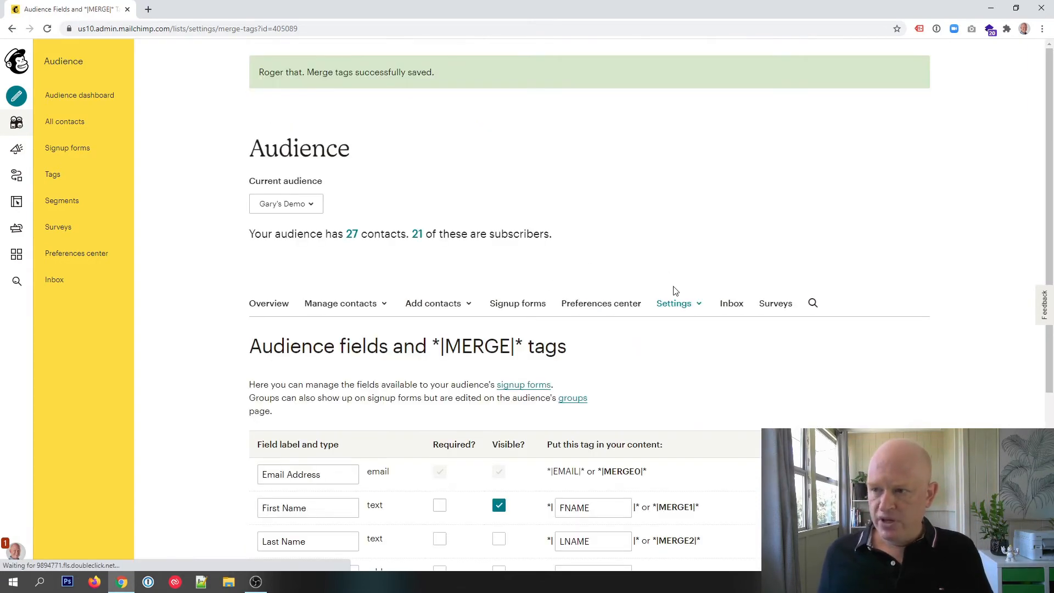
- Open the audience's Groups page through Manage contacts
{"action": "left_click", "coordinate": [674, 303]}
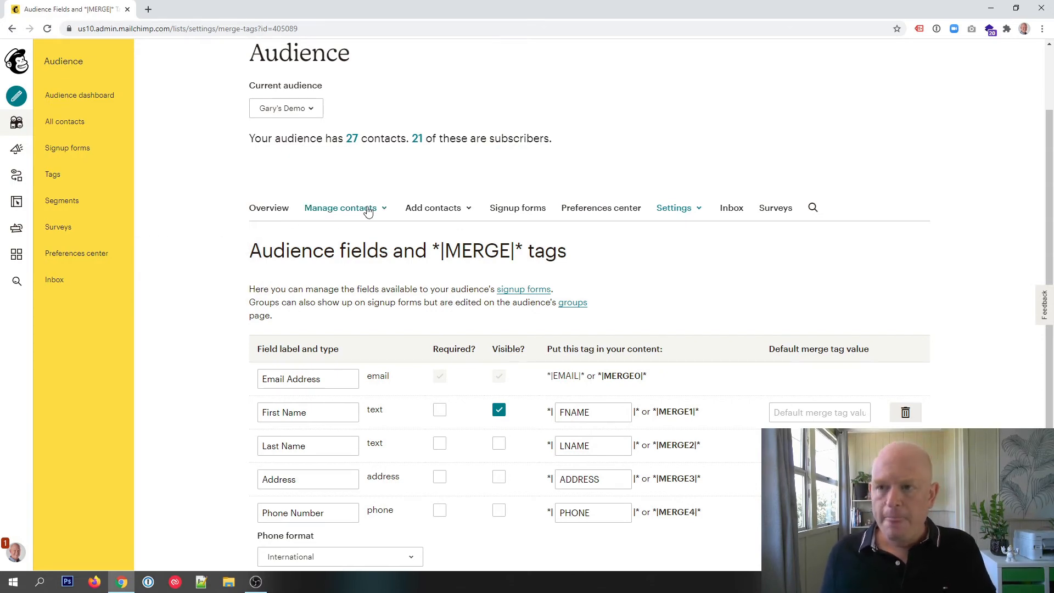
{"action": "left_click", "coordinate": [342, 208]}
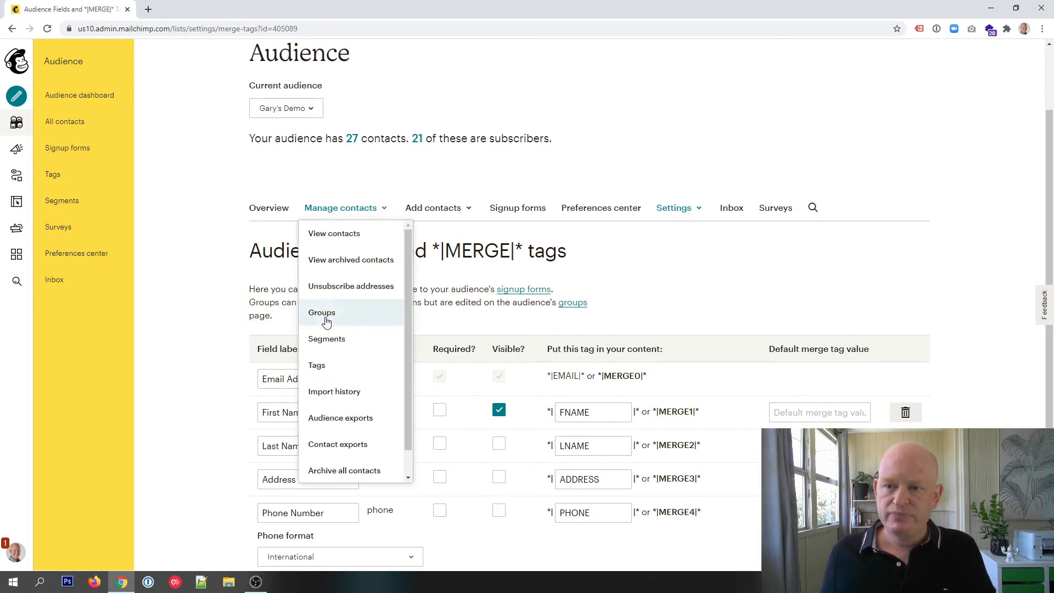
{"action": "left_click", "coordinate": [321, 313]}
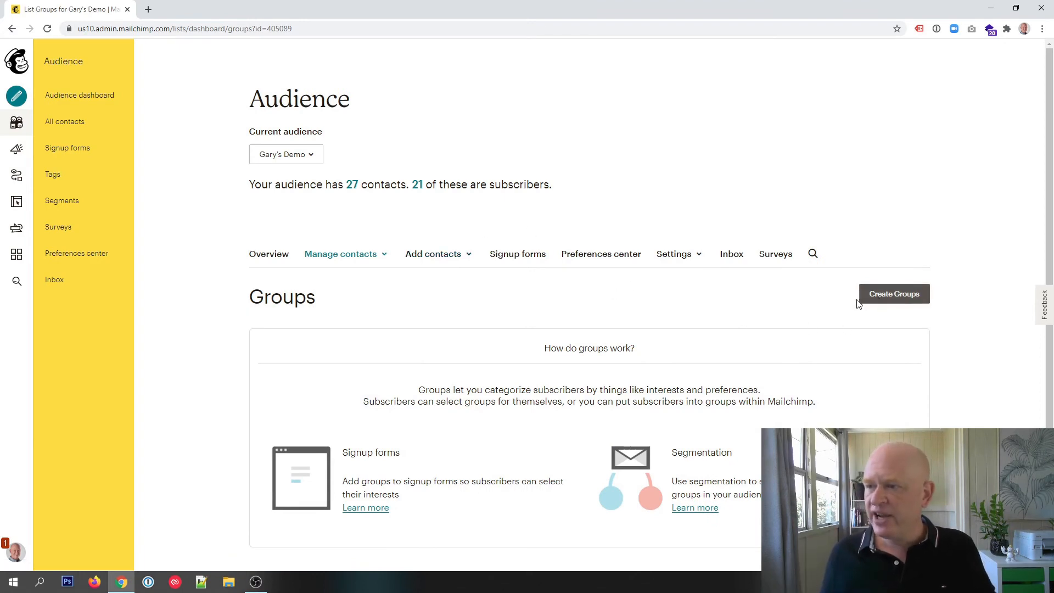
- Create a new group category titled 'What kind of training do you want?'
{"action": "left_click", "coordinate": [893, 293]}
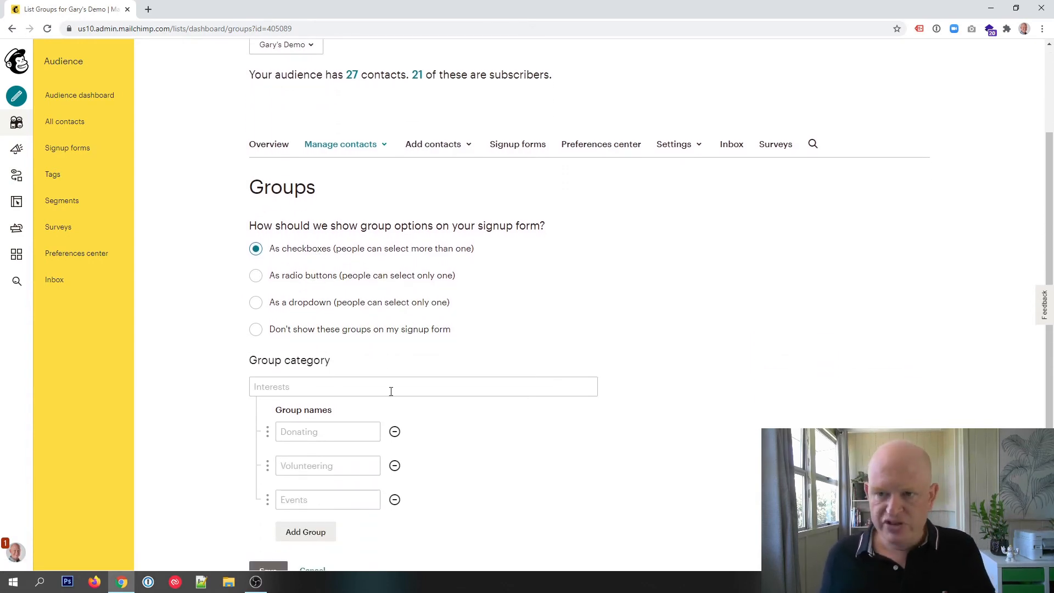
{"action": "left_click", "coordinate": [422, 386]}
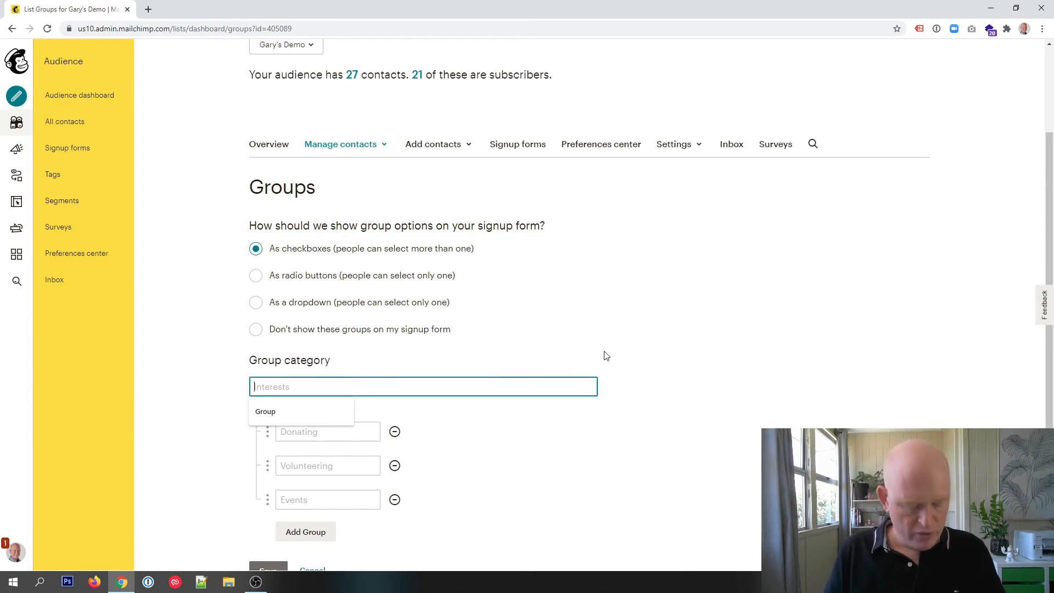
{"action": "type", "text": "What kind of tra"}
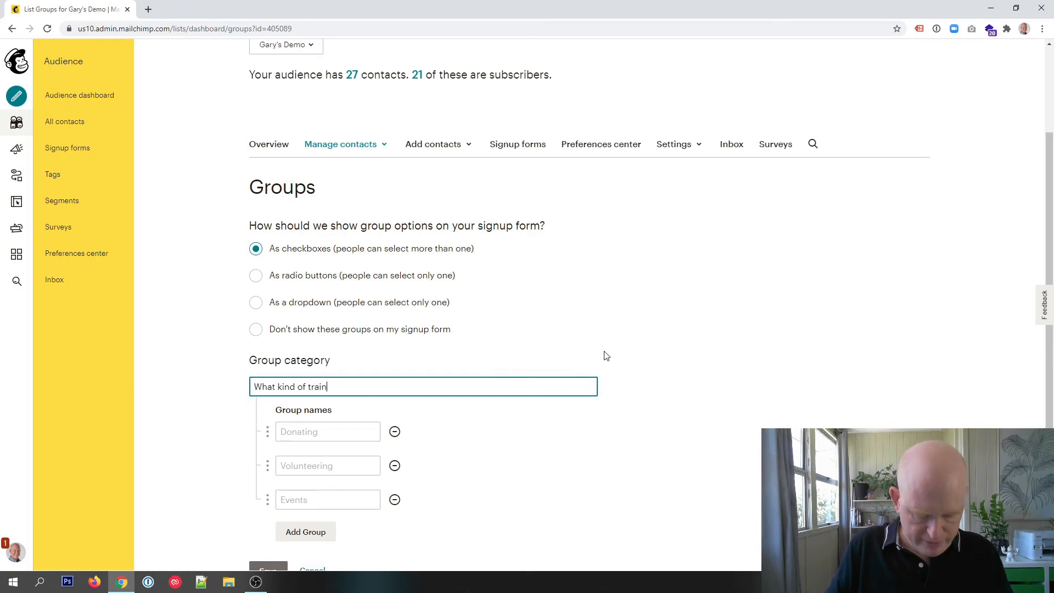
{"action": "type", "text": "ing do you"}
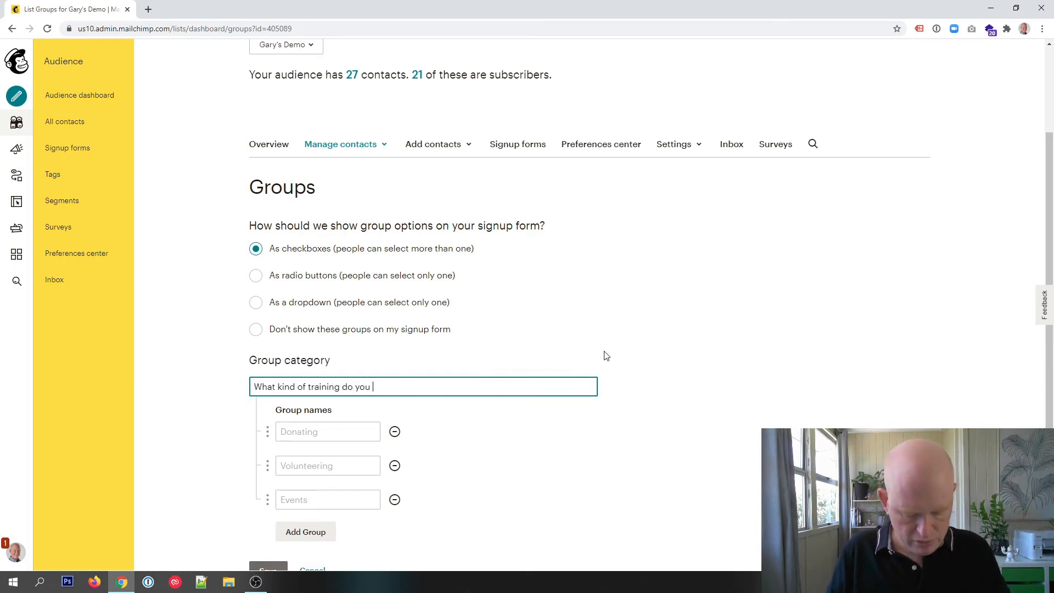
{"action": "type", "text": "want?"}
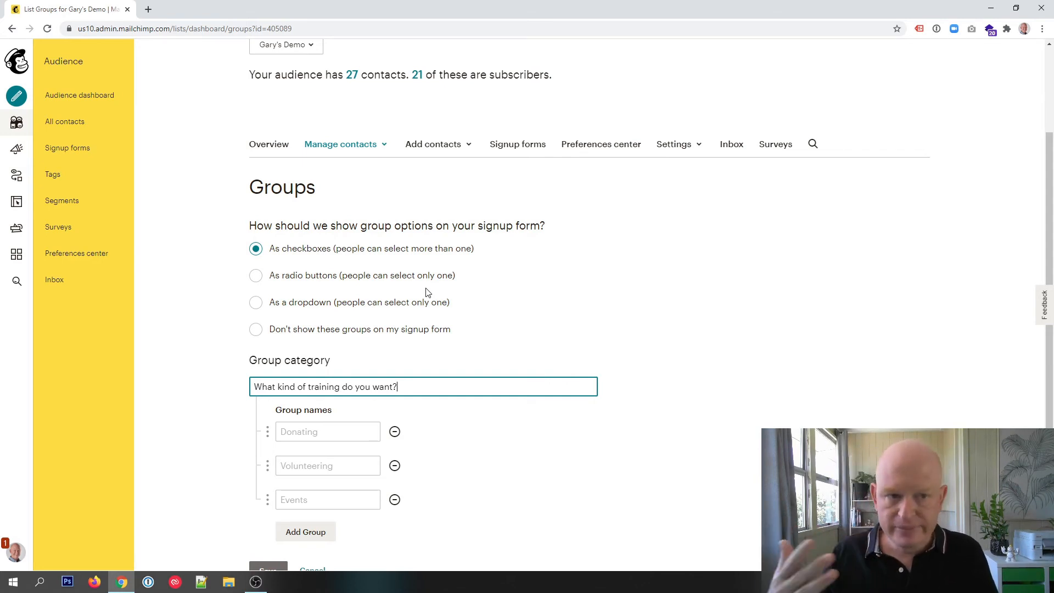
- Enter the group names Audience, Email Marketing and Advanced
{"action": "scroll", "scroll_direction": "down", "scroll_amount": 3}
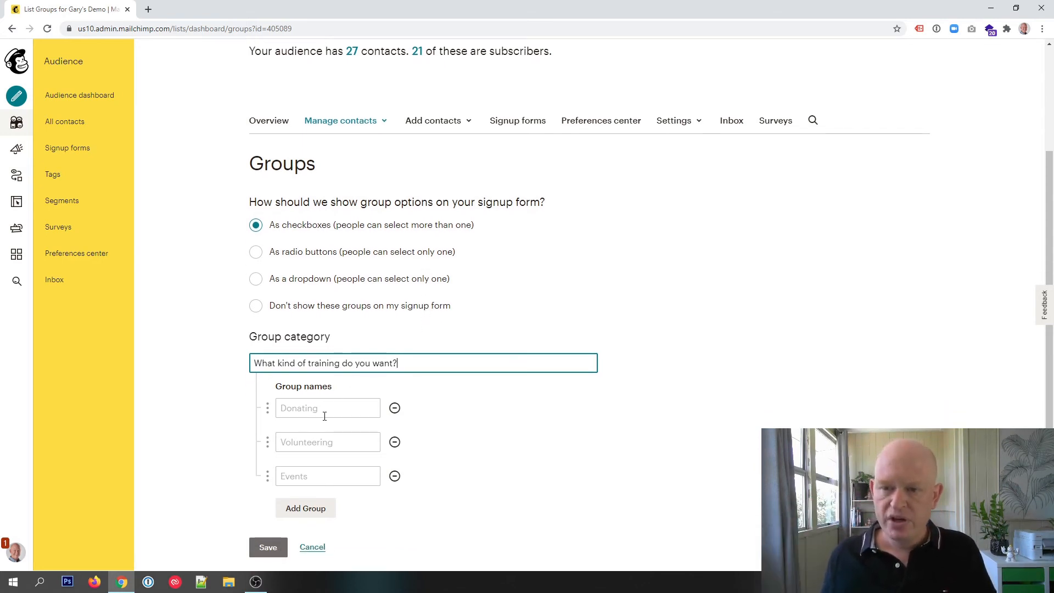
{"action": "left_click", "coordinate": [327, 408]}
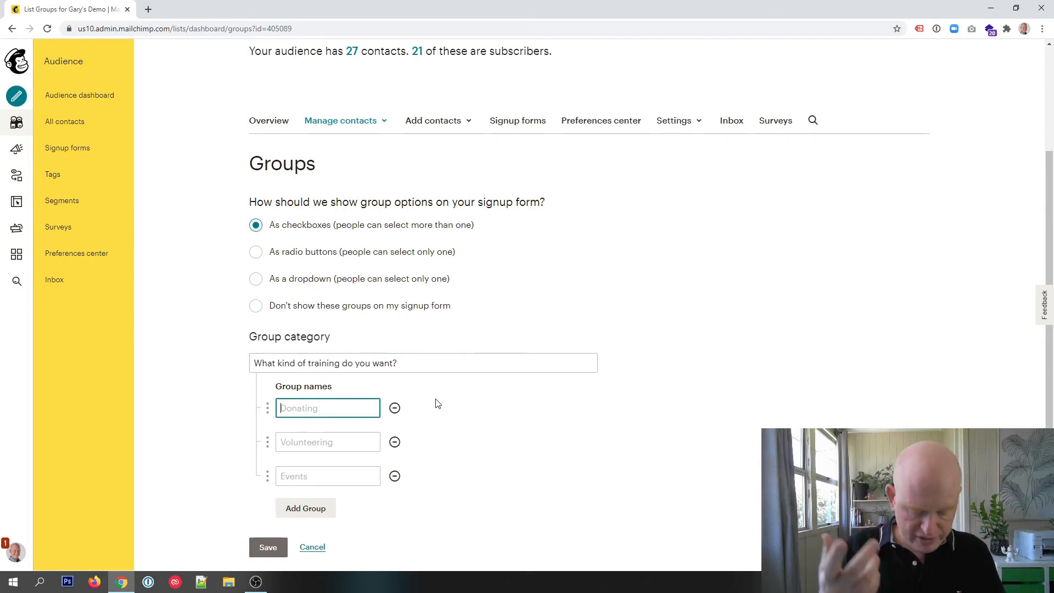
{"action": "type", "text": "Audience"}
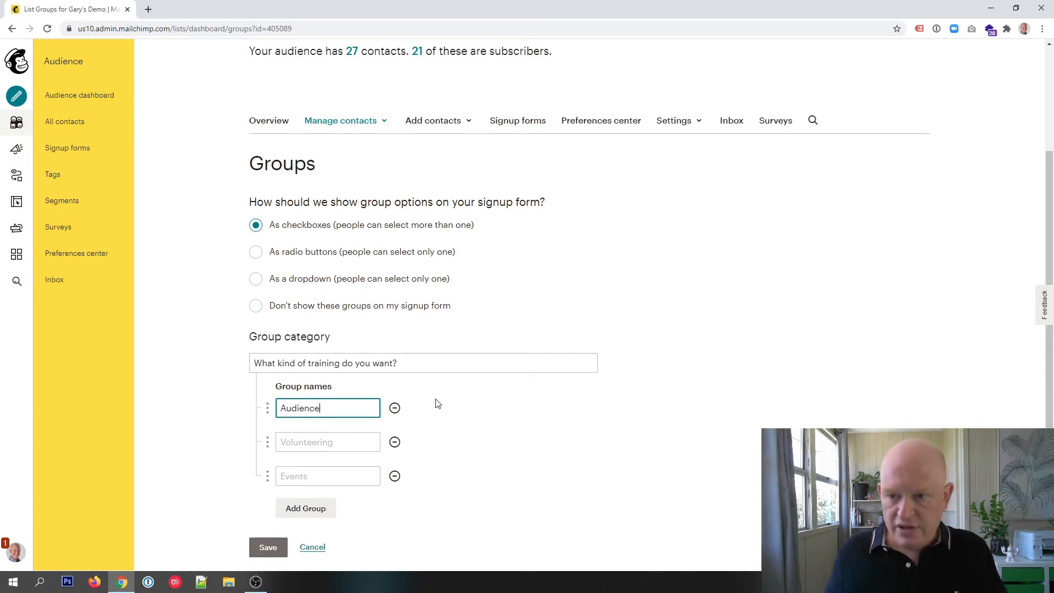
{"action": "left_click", "coordinate": [327, 441]}
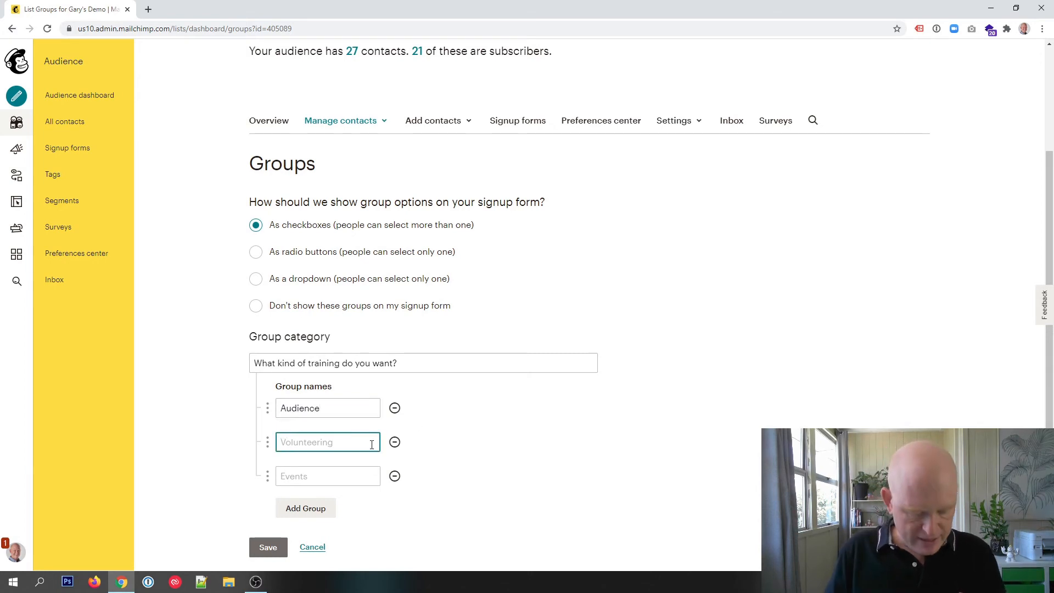
{"action": "type", "text": "Email Marketing"}
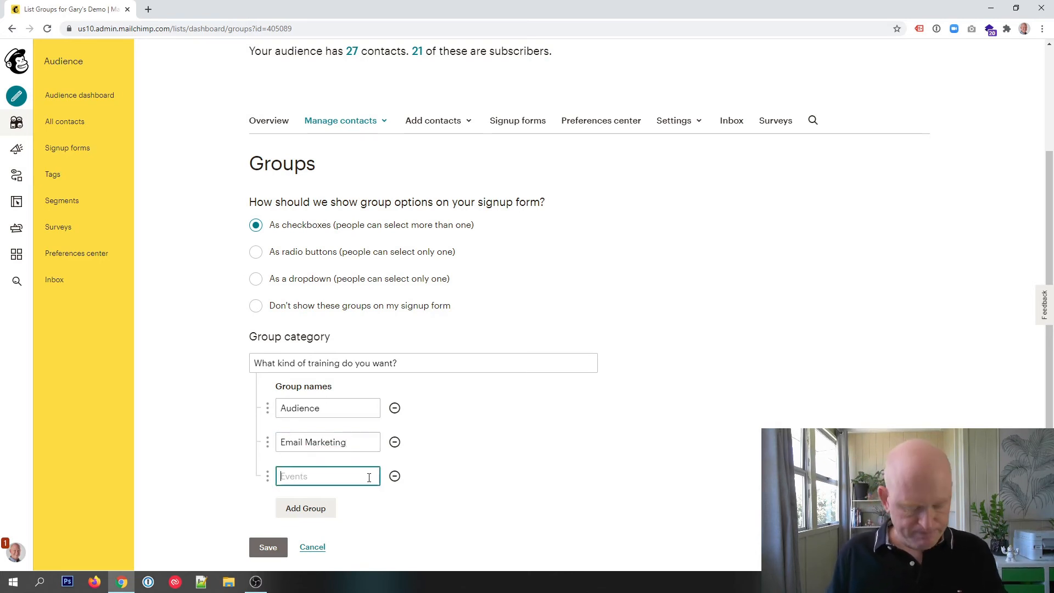
{"action": "type", "text": "Advanced"}
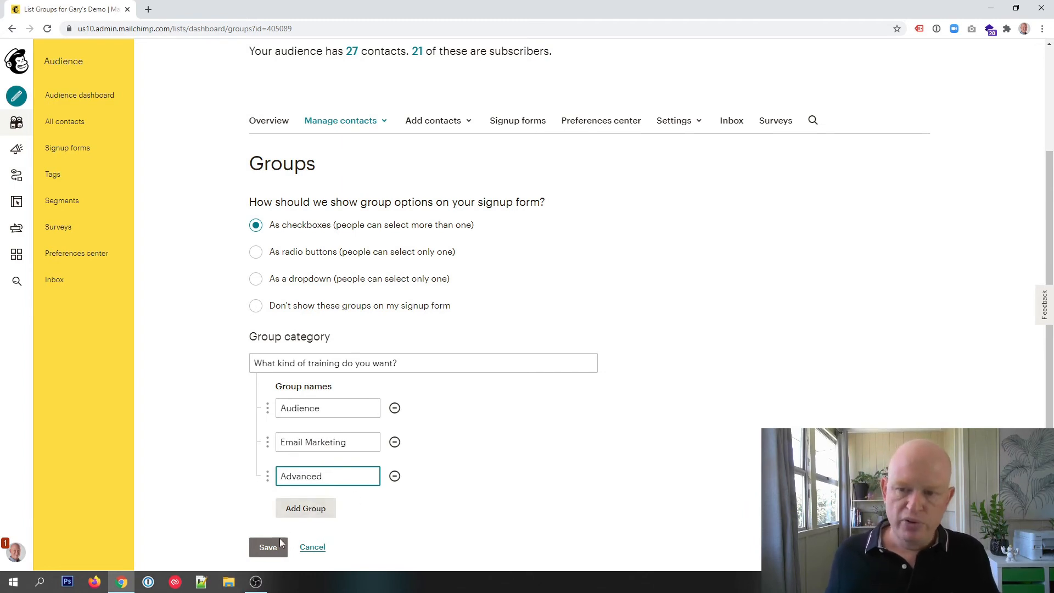
- Save the 'What kind of training do you want?' checkbox group category
{"action": "left_click", "coordinate": [267, 546]}
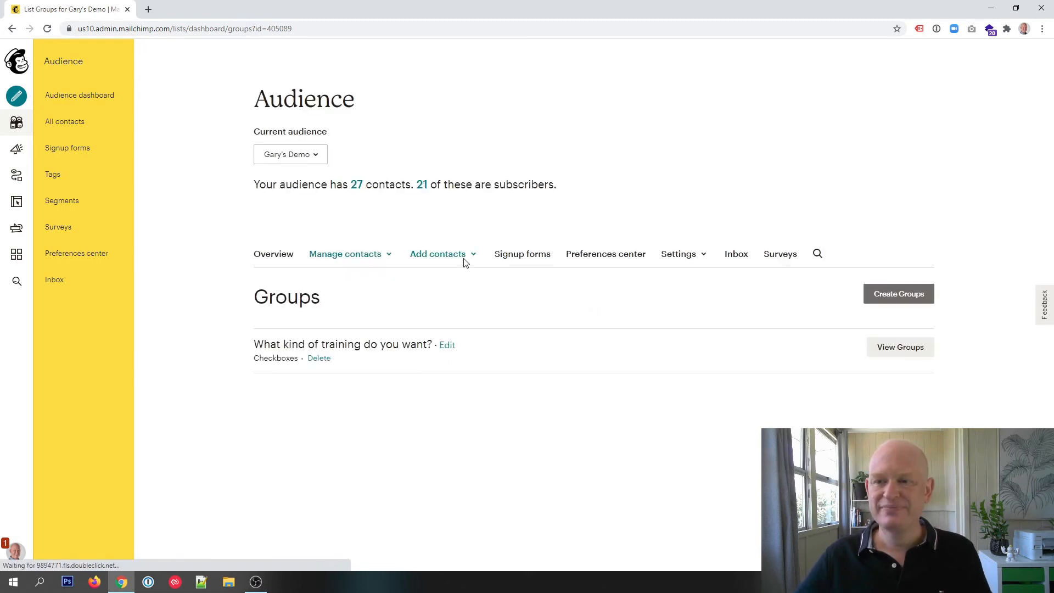
{"action": "mouse_move", "coordinate": [438, 254]}
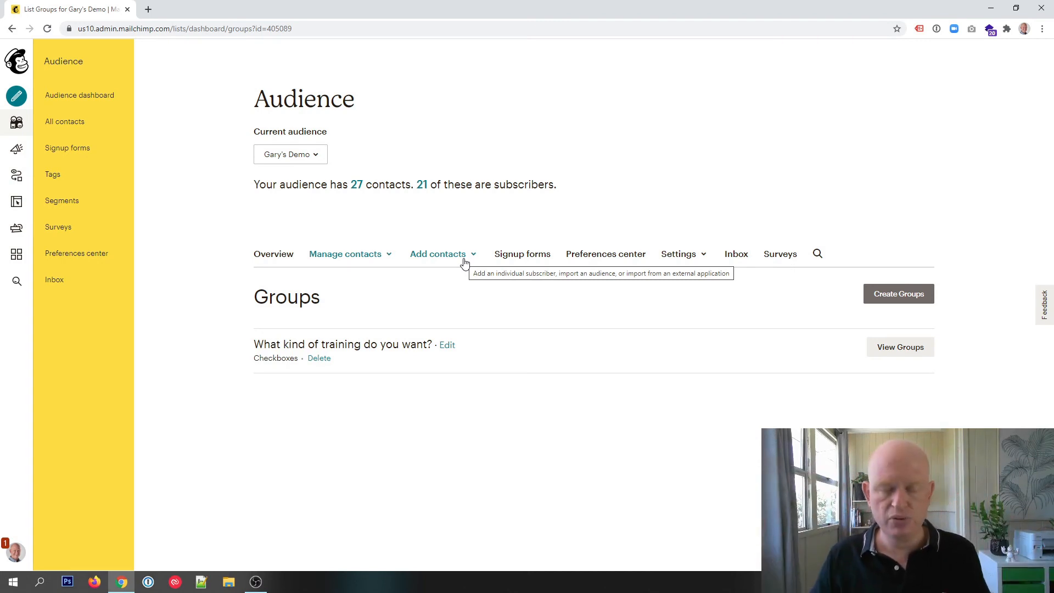
{"action": "mouse_move", "coordinate": [468, 285]}
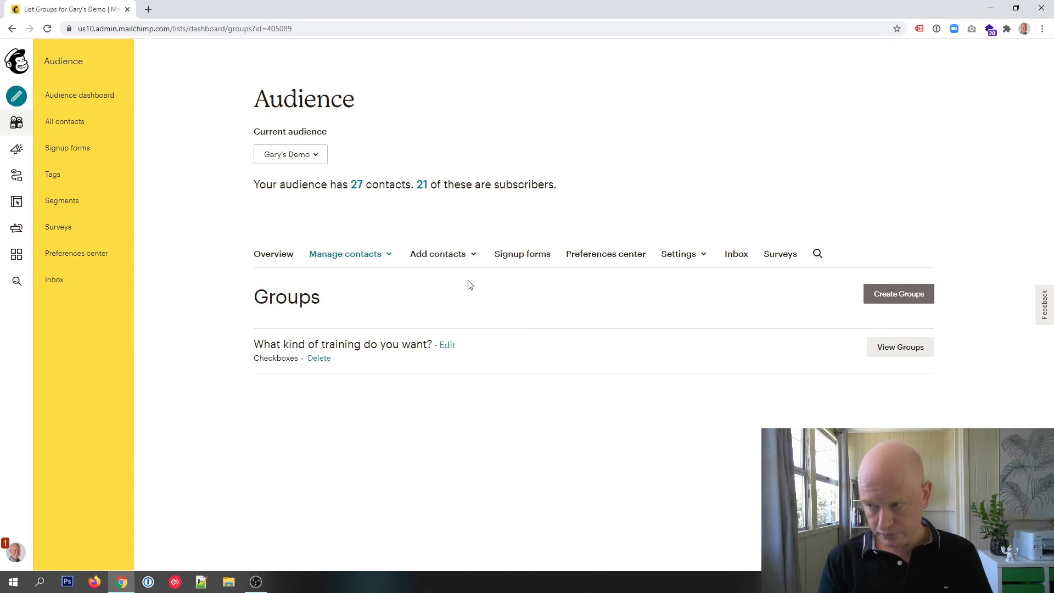
{"action": "mouse_move", "coordinate": [556, 327]}
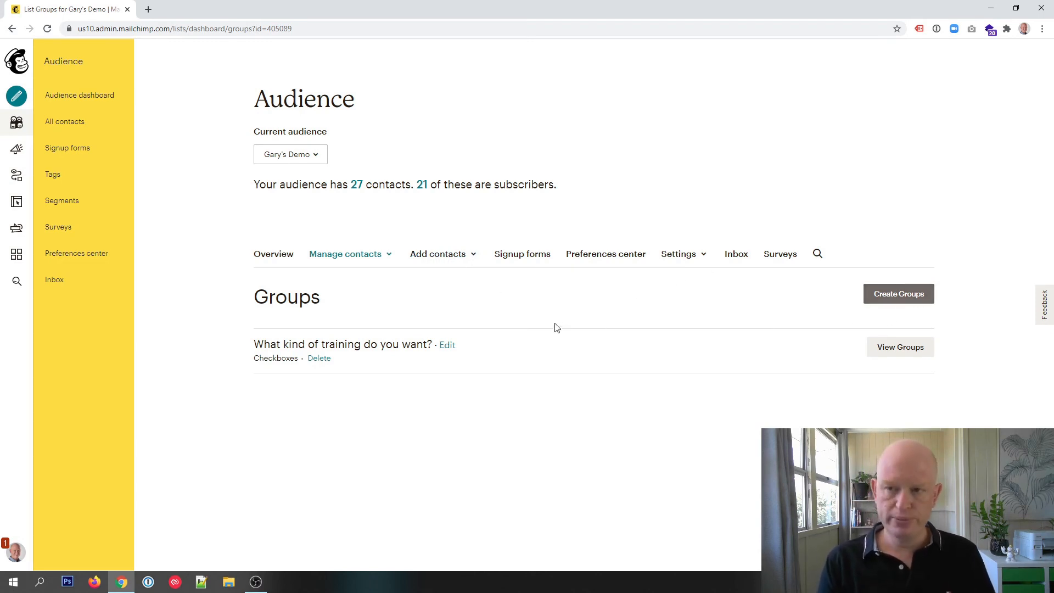
{"action": "mouse_move", "coordinate": [77, 253]}
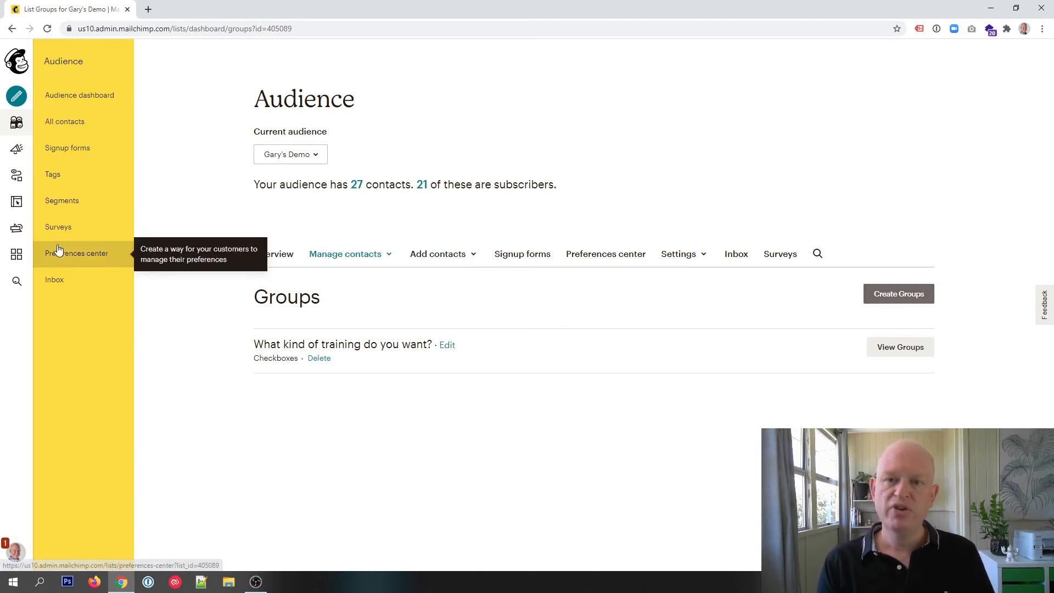
- Reopen the draft preferences center in the editor from the Preferences center page
{"action": "left_click", "coordinate": [76, 252]}
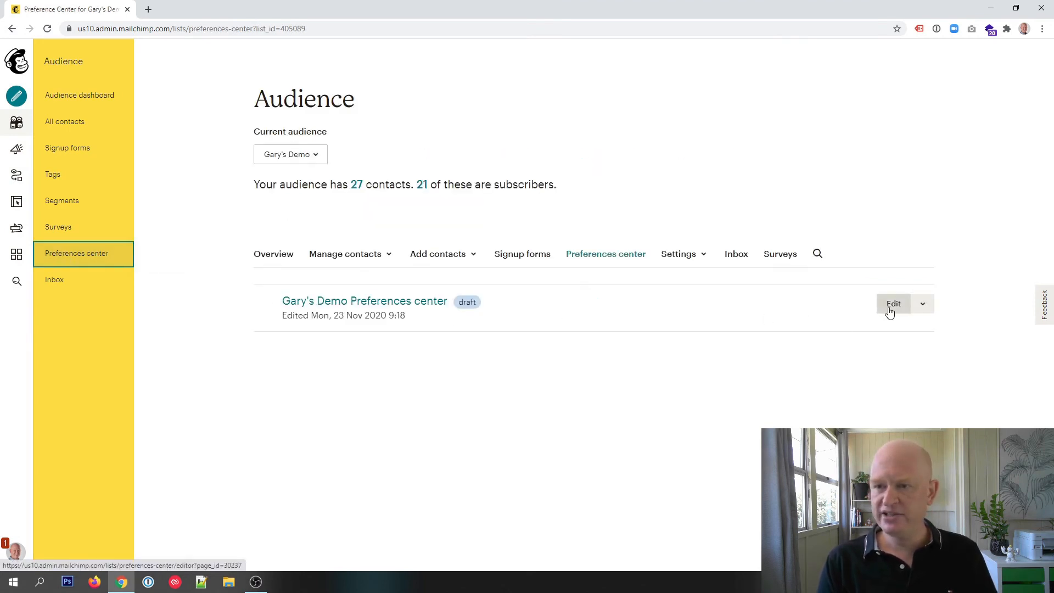
{"action": "left_click", "coordinate": [892, 303]}
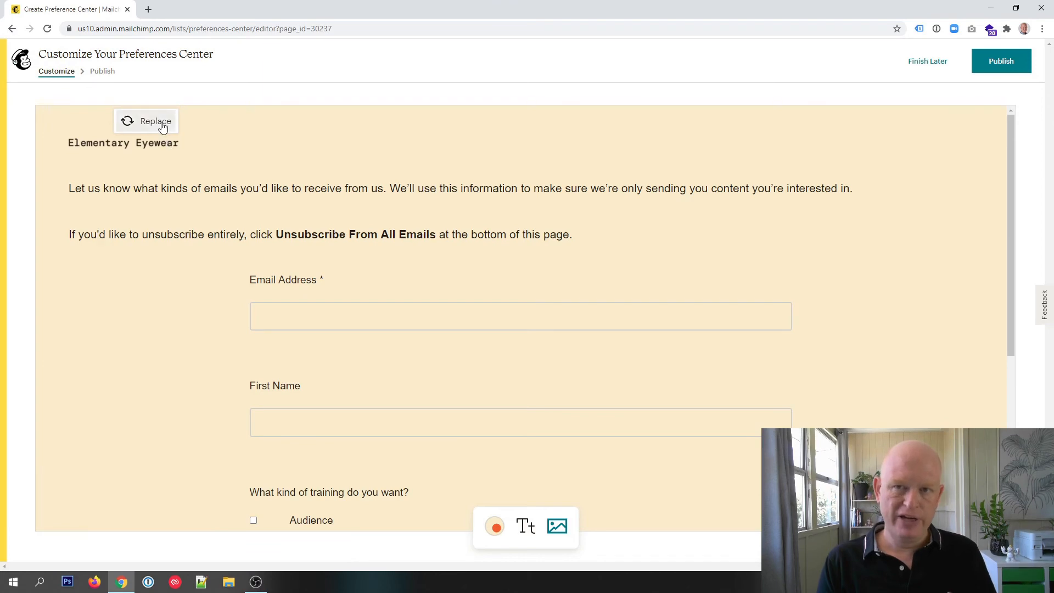
- Replace the header logo with the OrganicWeb.com.au image from Content Studio
{"action": "left_click", "coordinate": [146, 121]}
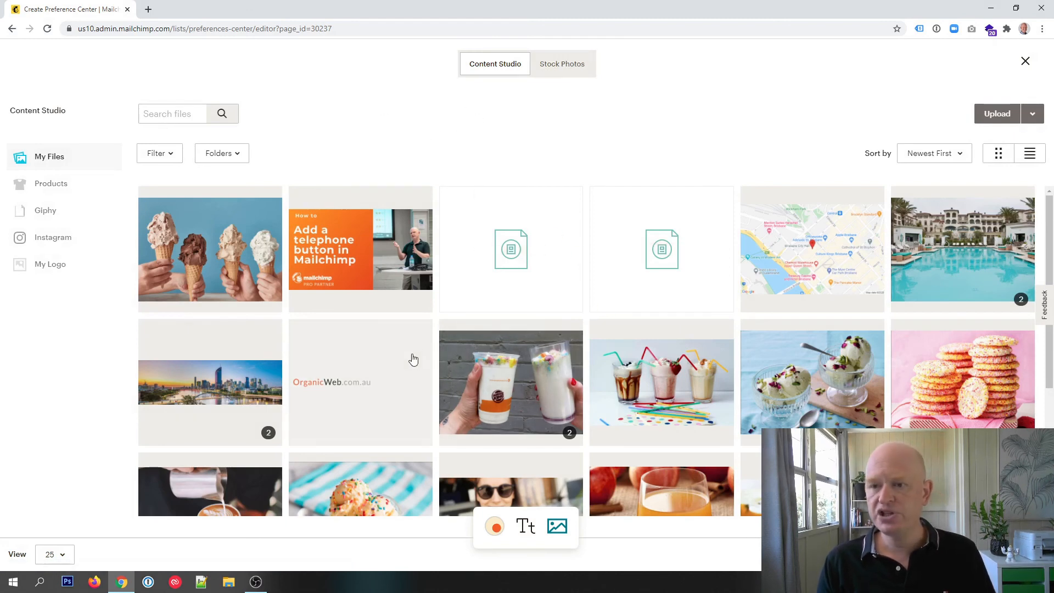
{"action": "left_click", "coordinate": [360, 382]}
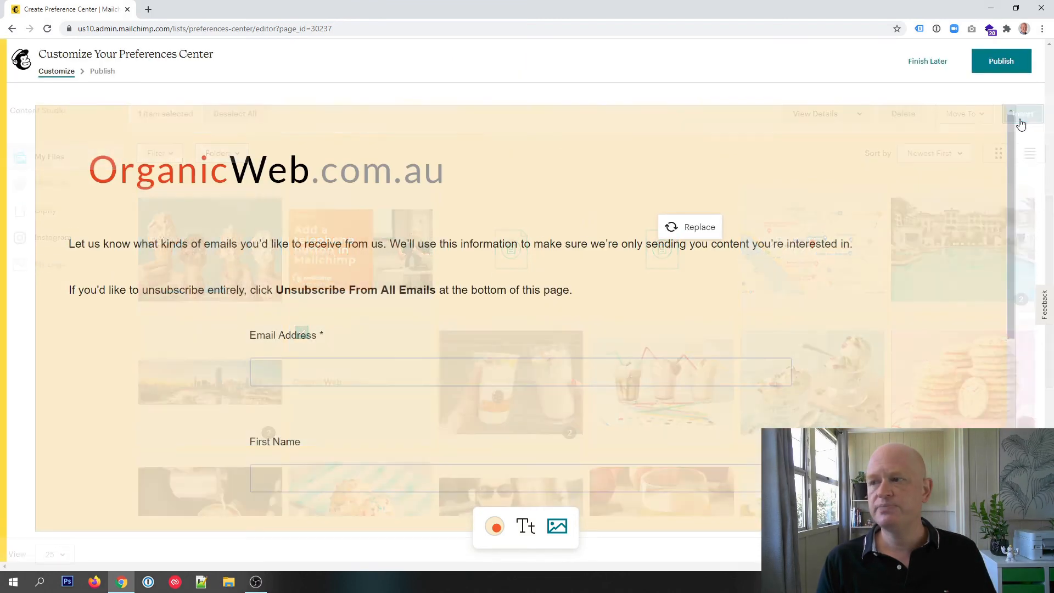
{"action": "left_click", "coordinate": [1021, 114]}
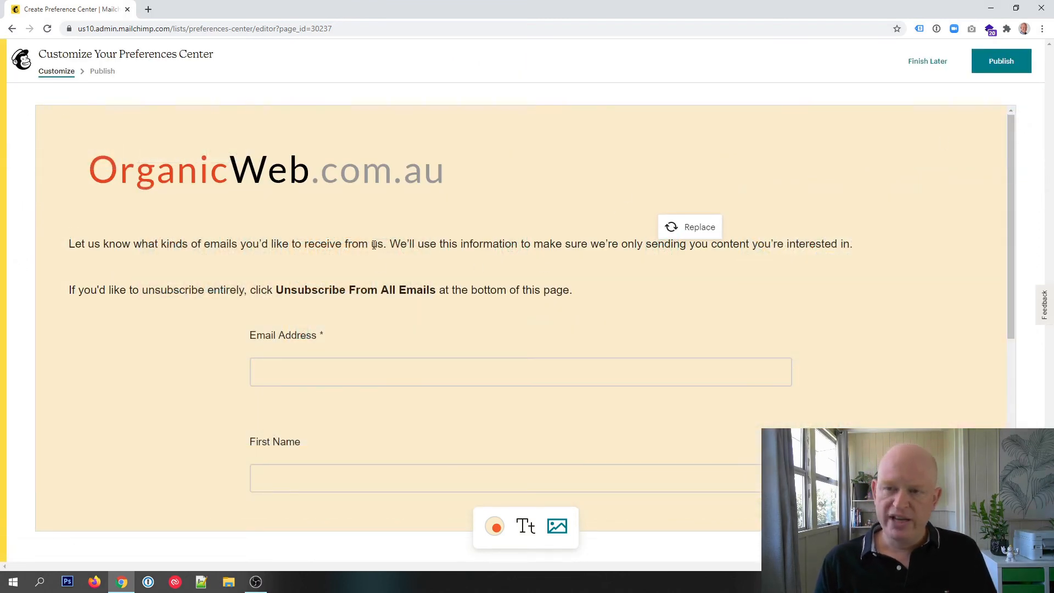
{"action": "scroll", "scroll_direction": "down", "scroll_amount": 3}
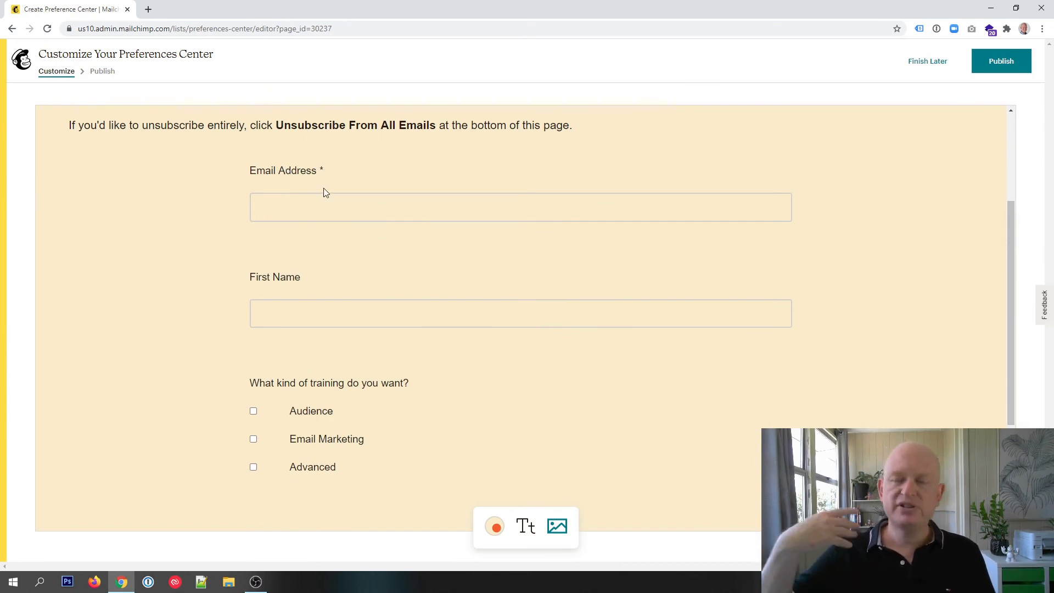
{"action": "mouse_move", "coordinate": [281, 191]}
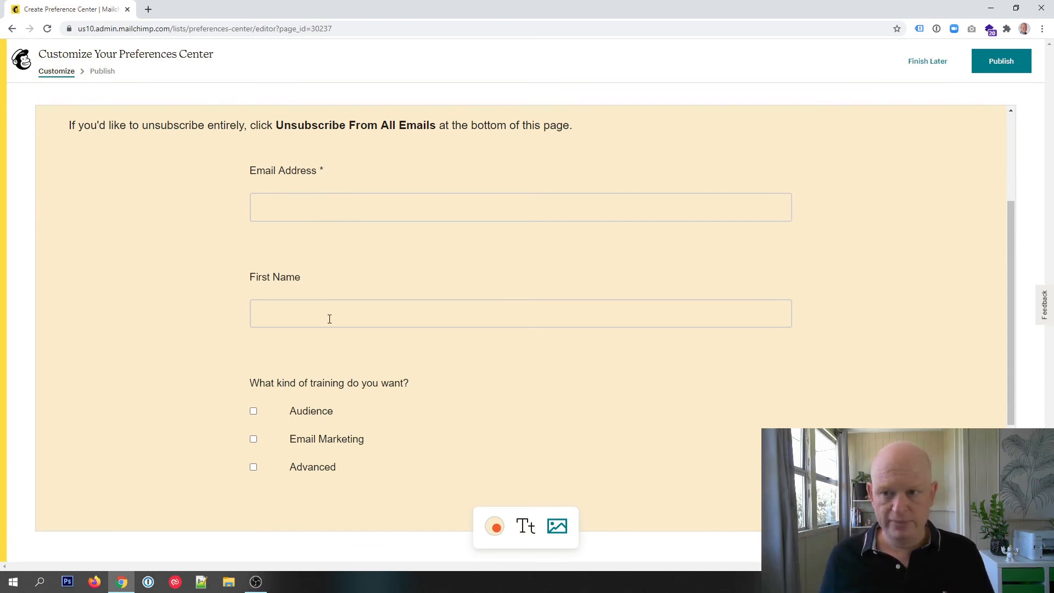
{"action": "scroll", "scroll_direction": "down", "scroll_amount": 3}
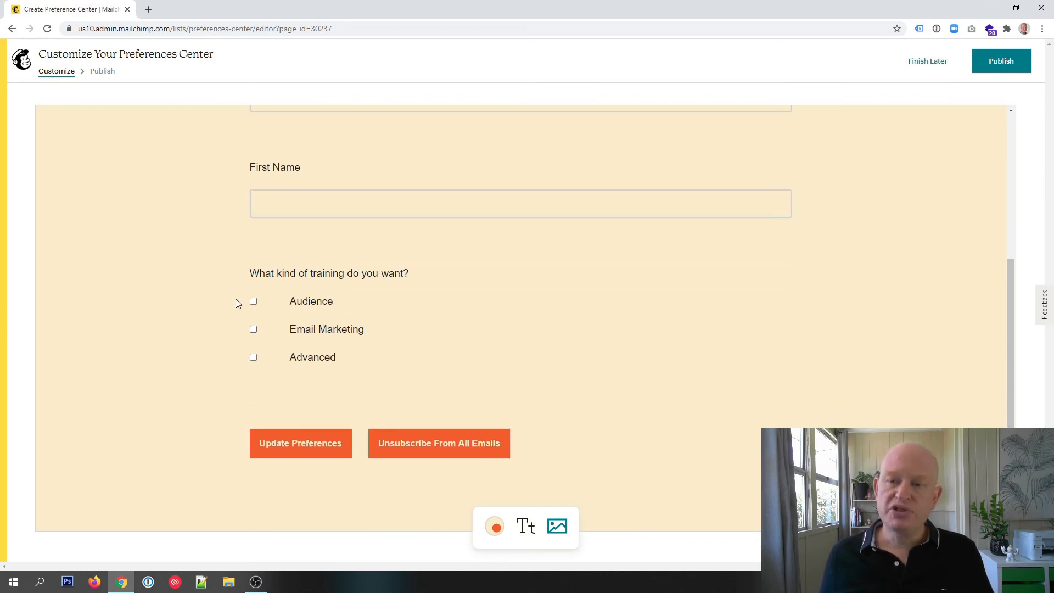
{"action": "mouse_move", "coordinate": [318, 320]}
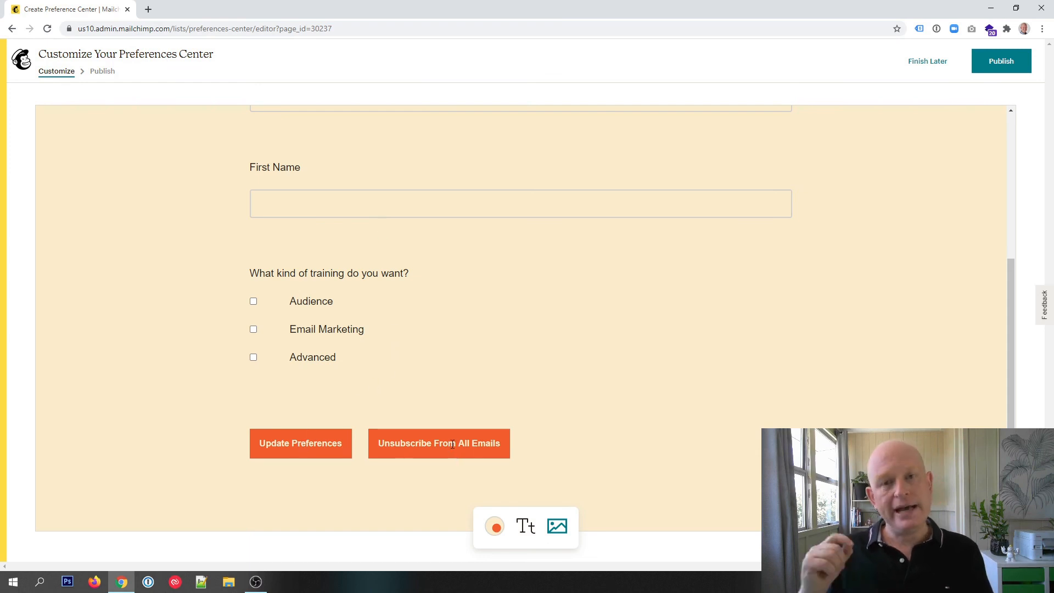
{"action": "mouse_move", "coordinate": [1001, 61]}
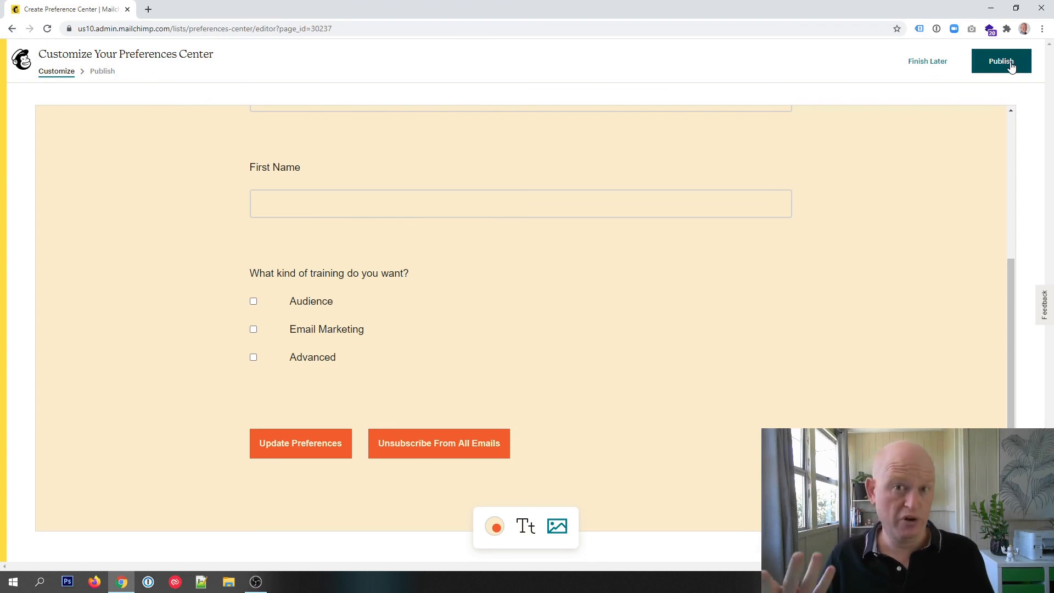
- Begin publishing and enter GarysForm as the mailchimpsites.com subdomain
{"action": "left_click", "coordinate": [1000, 61]}
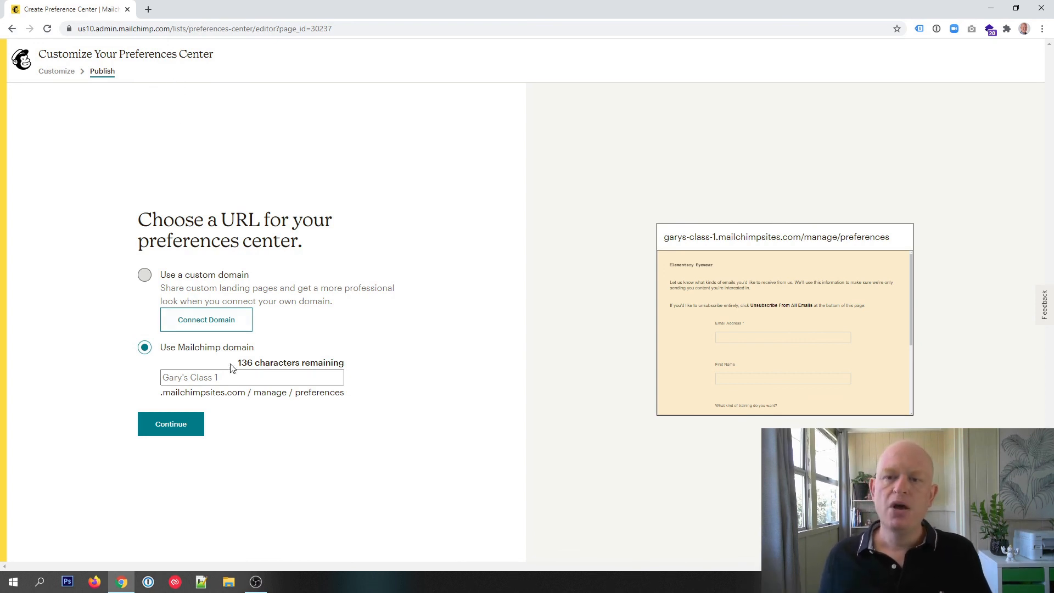
{"action": "left_click", "coordinate": [251, 377]}
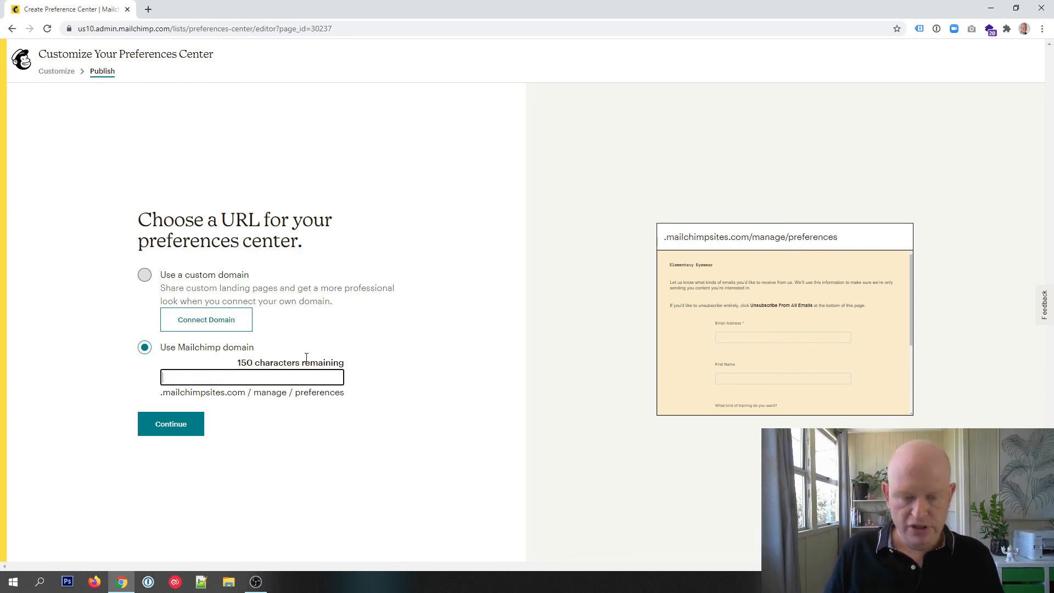
{"action": "type", "text": "g"}
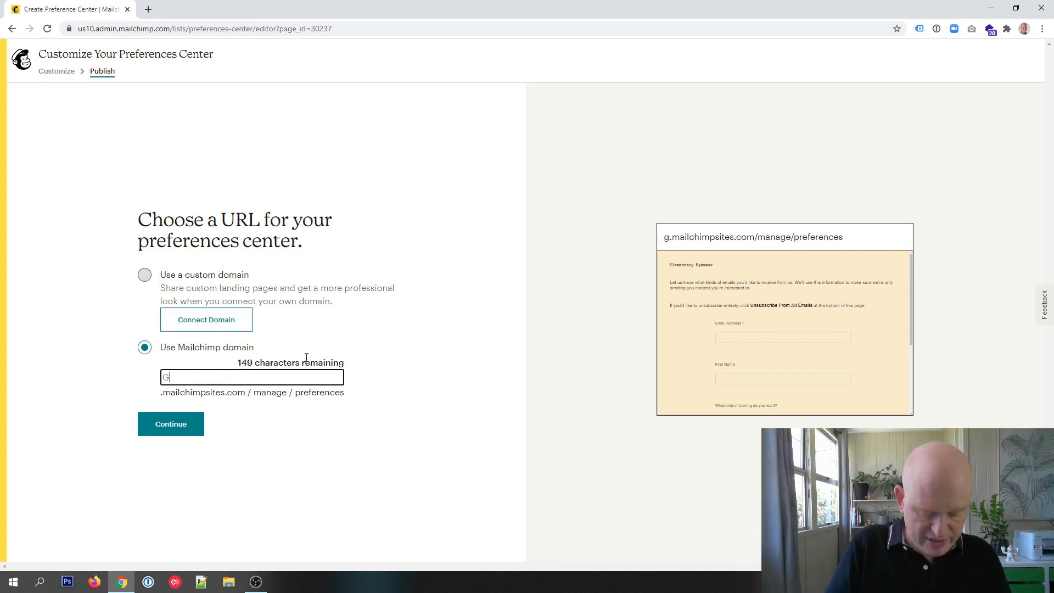
{"action": "type", "text": "GarysForm"}
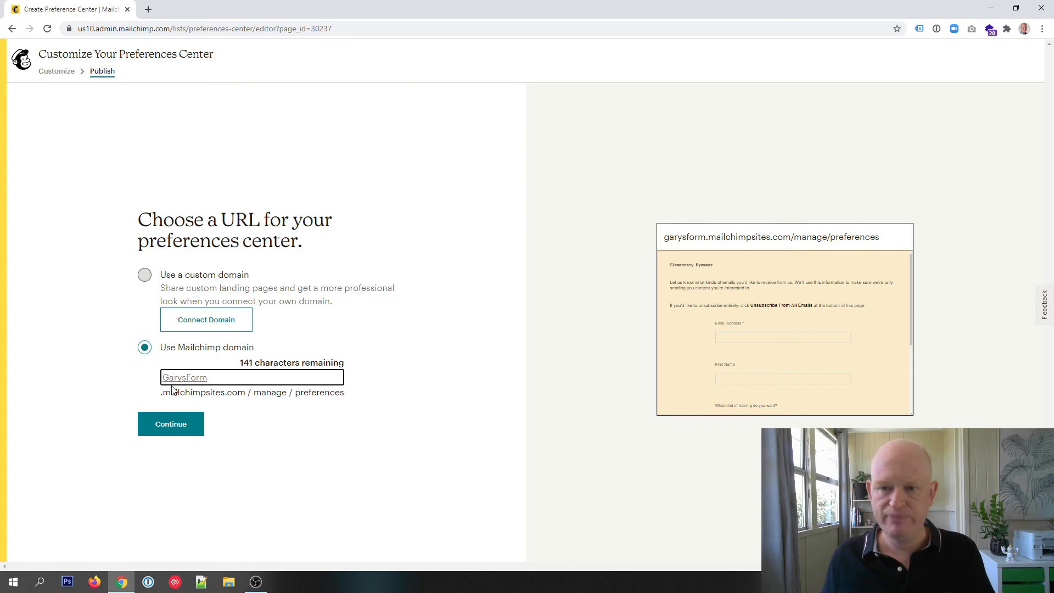
- Confirm the chosen address and publish the preferences center from the confirmation page
{"action": "left_click", "coordinate": [170, 423]}
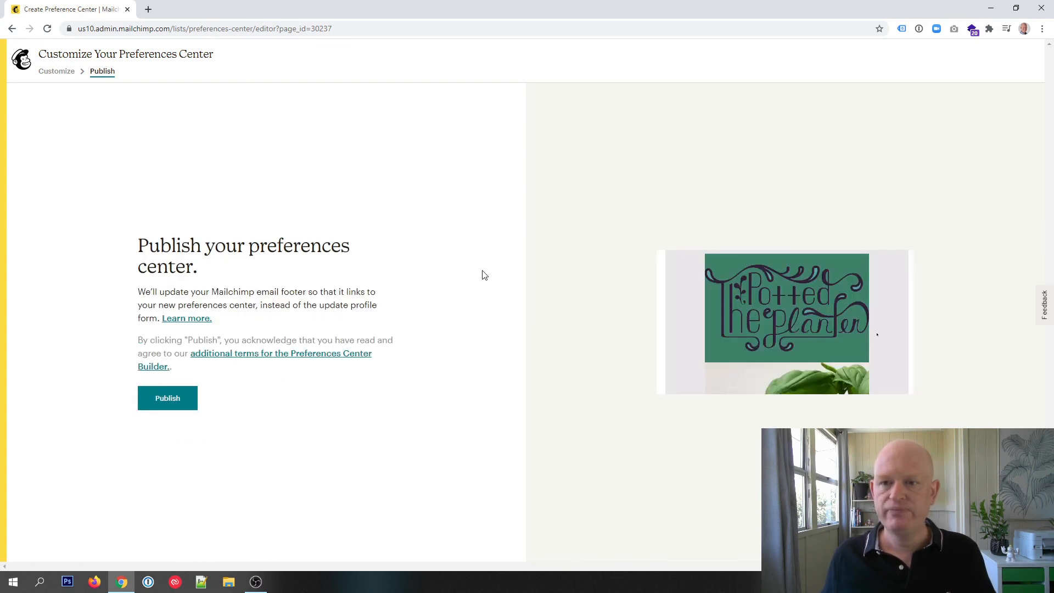
{"action": "left_click", "coordinate": [167, 398]}
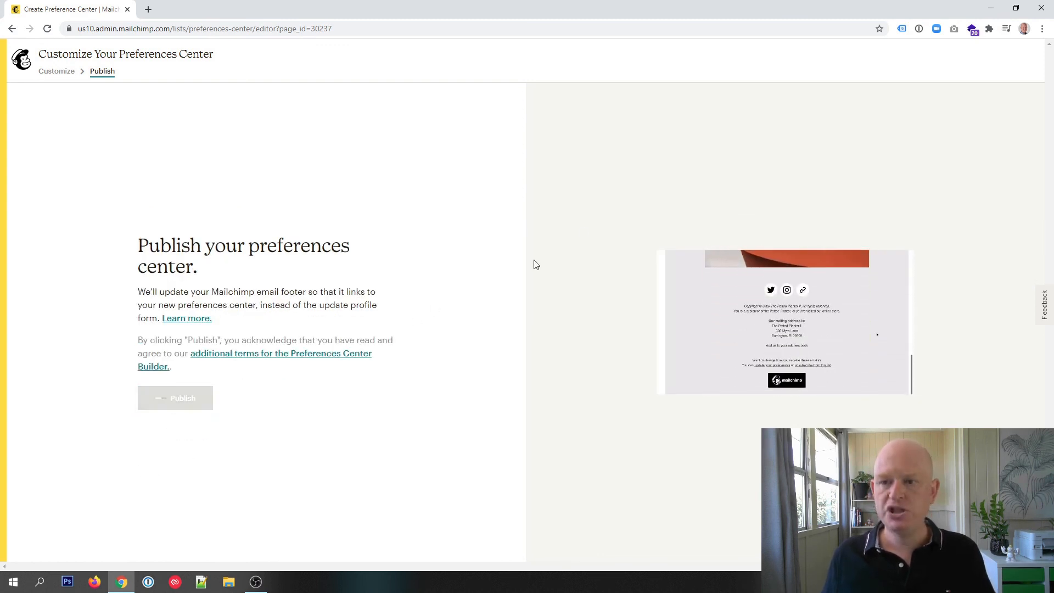
{"action": "left_click", "coordinate": [175, 397]}
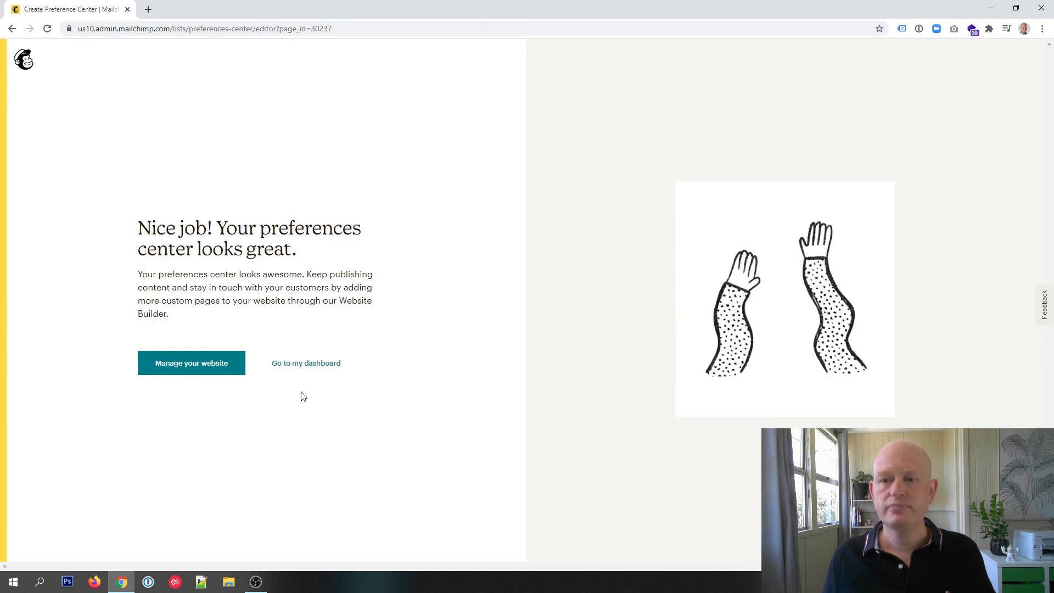